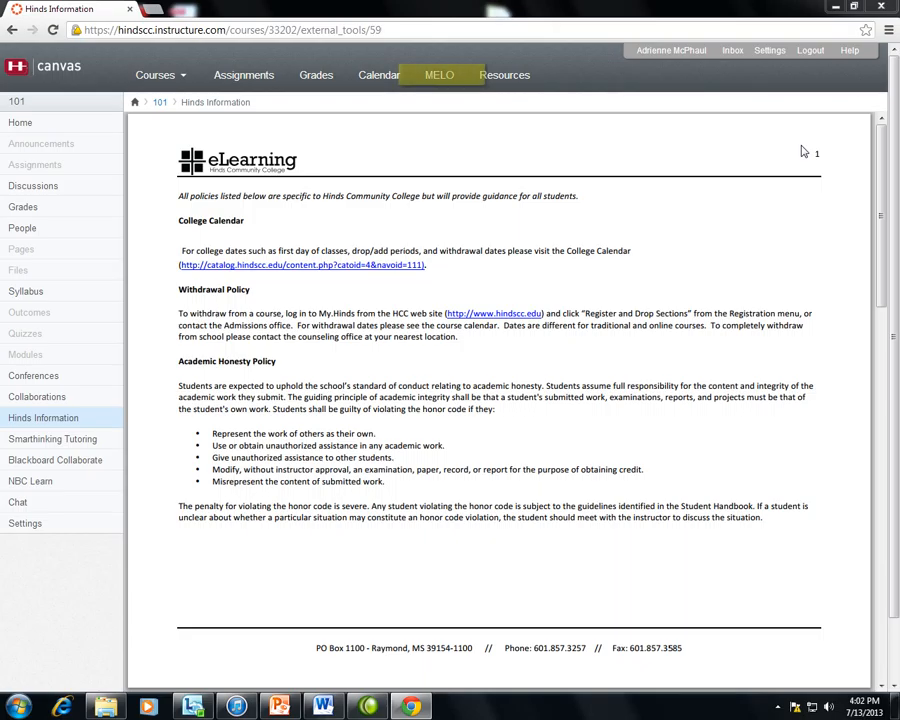
{"action": "mouse_move", "coordinate": [588, 110]}
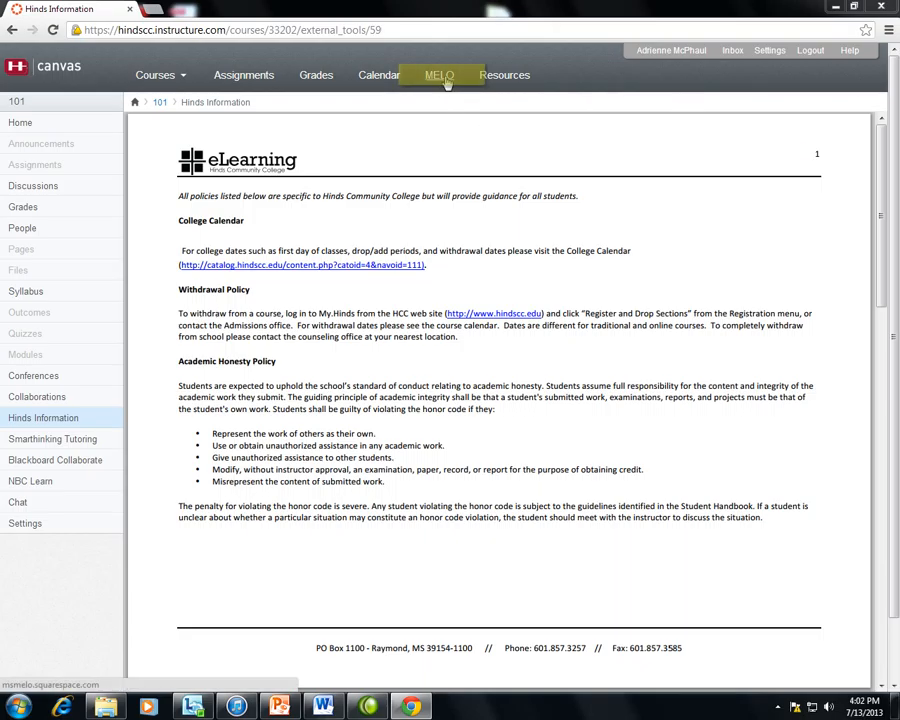
Step: View the Ask a Librarian live reference chat form from the MELO site and return to its home page
{"action": "left_click", "coordinate": [440, 74]}
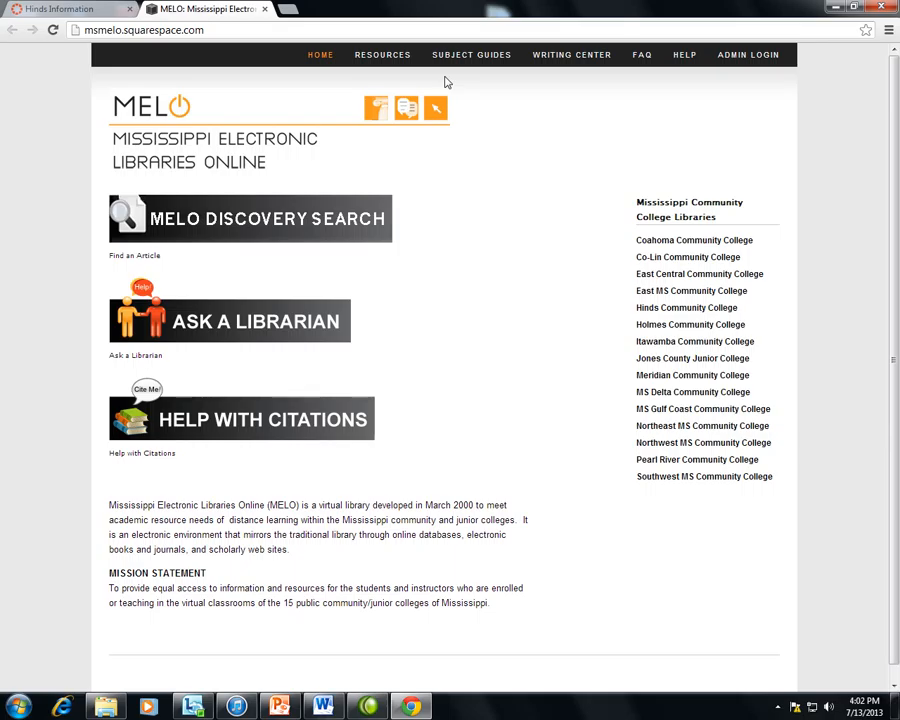
{"action": "mouse_move", "coordinate": [362, 408]}
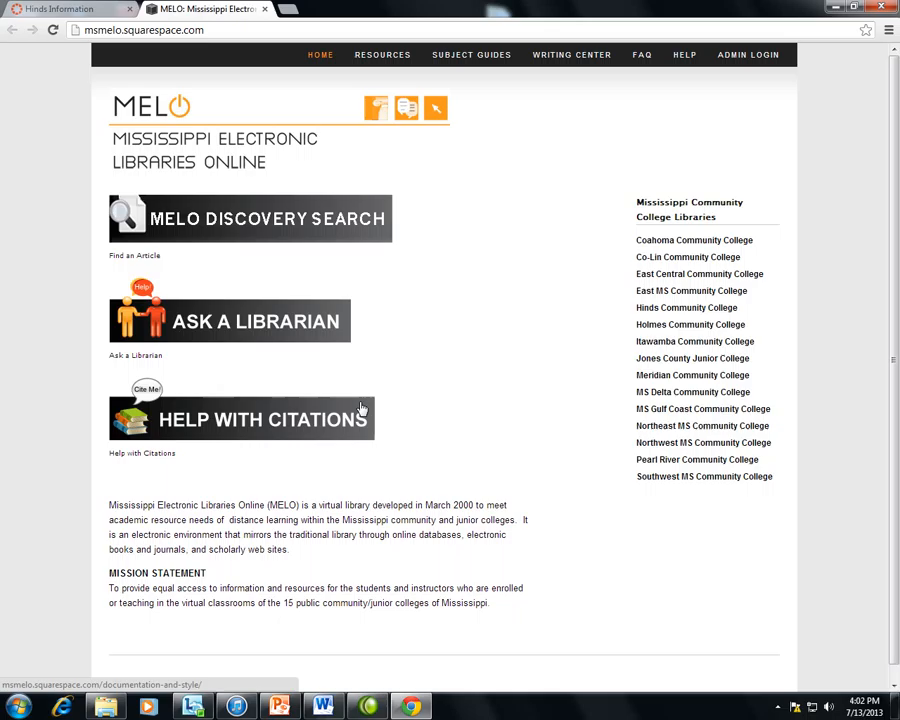
{"action": "left_click", "coordinate": [240, 418]}
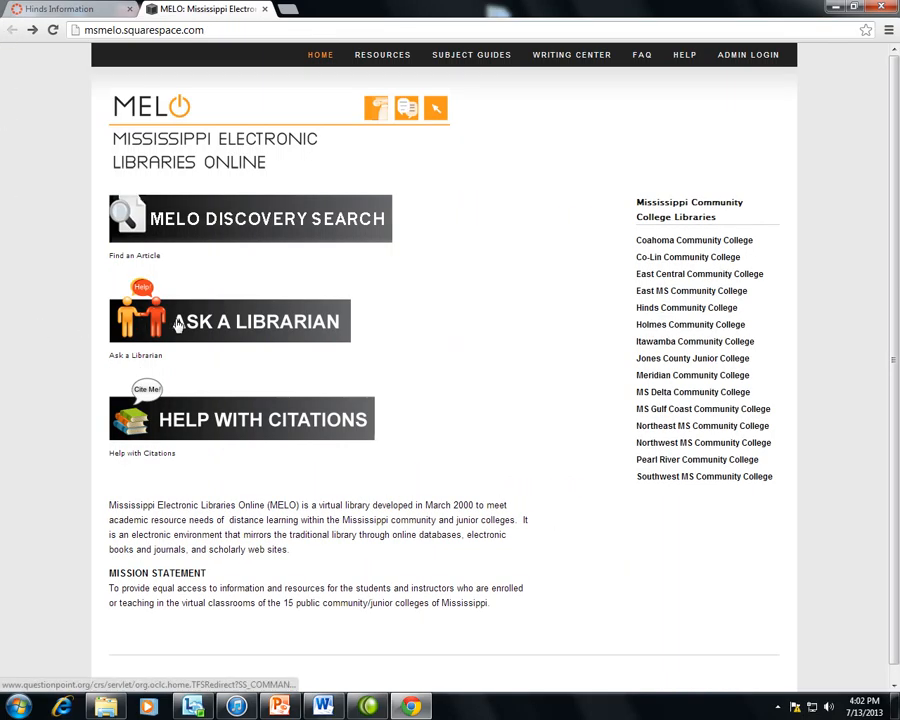
{"action": "left_click", "coordinate": [228, 320]}
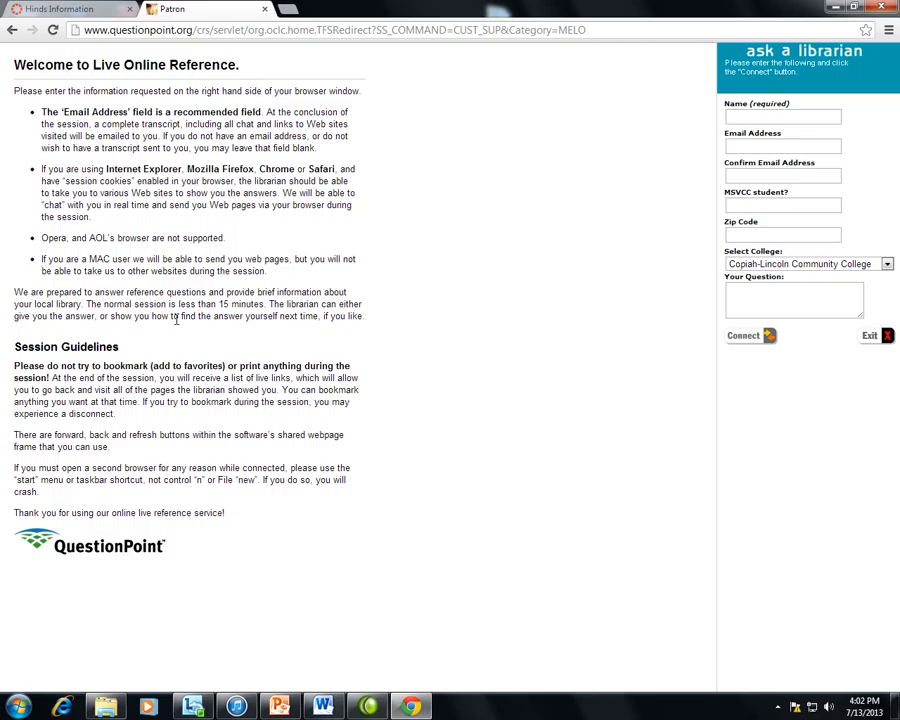
{"action": "mouse_move", "coordinate": [888, 288]}
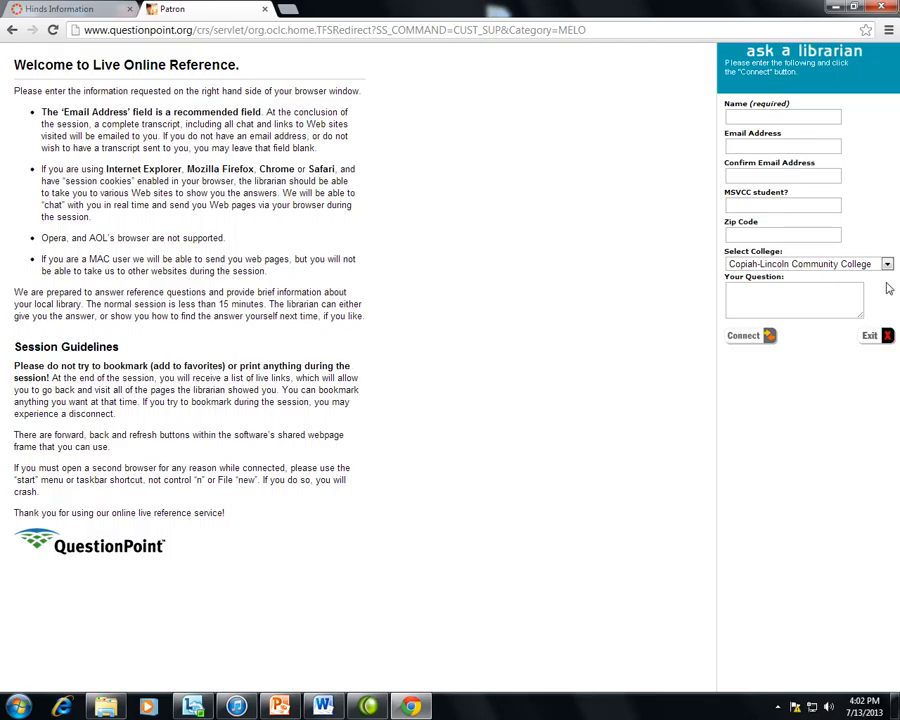
{"action": "left_click", "coordinate": [886, 264]}
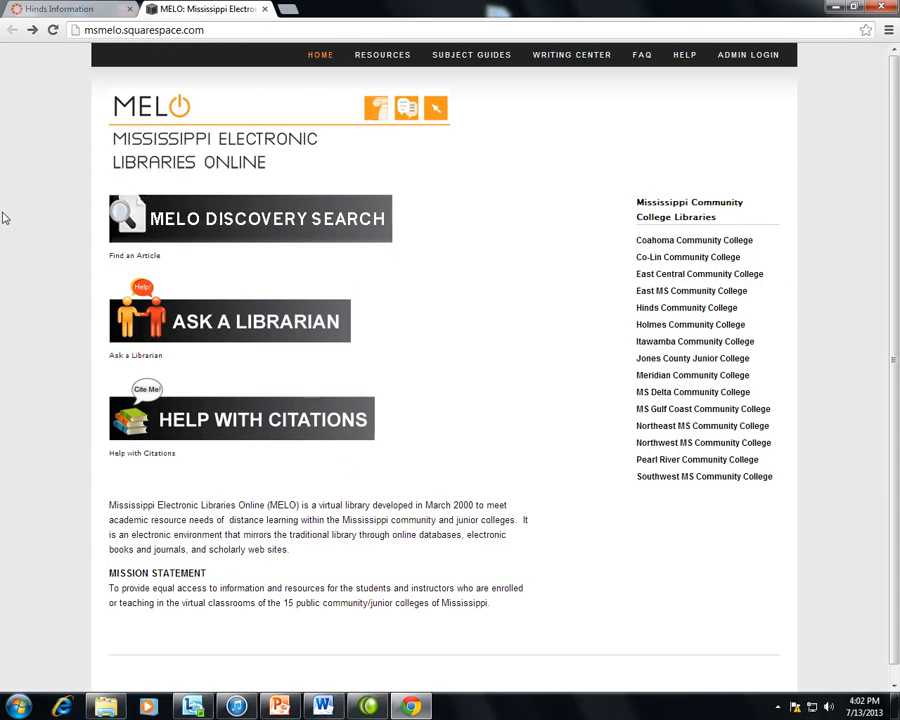
{"action": "mouse_move", "coordinate": [122, 266]}
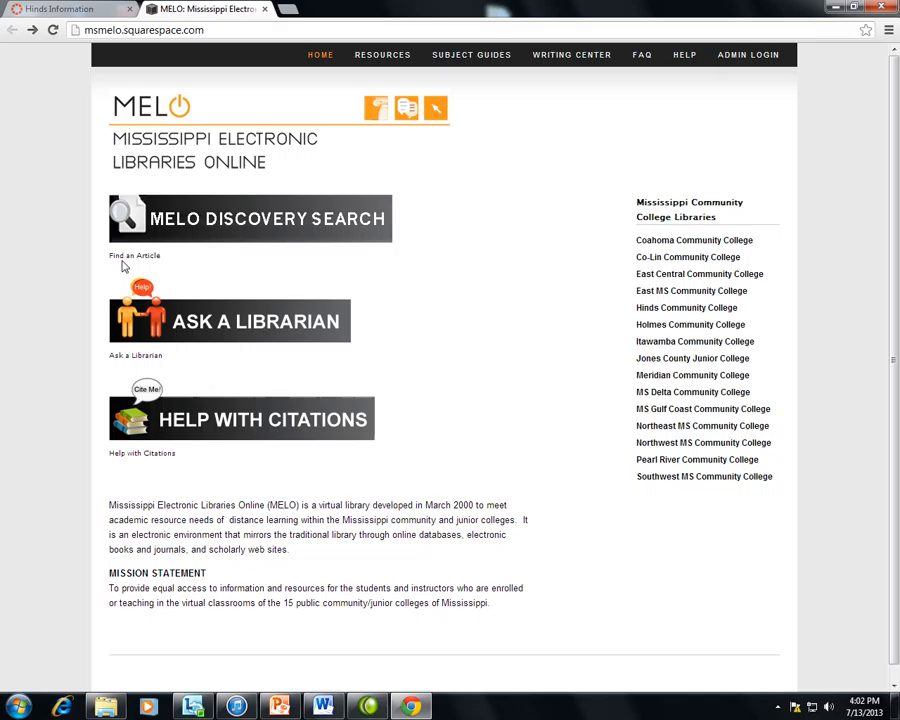
{"action": "mouse_move", "coordinate": [164, 220]}
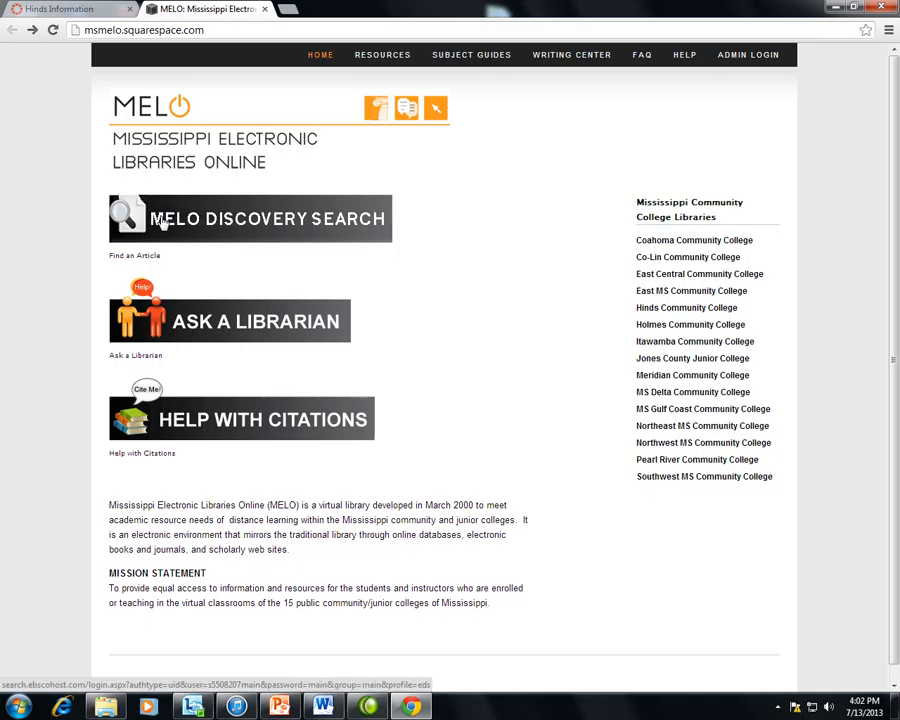
Step: Reach the EBSCO basic search page through the MELO Discovery Search link
{"action": "left_click", "coordinate": [250, 218]}
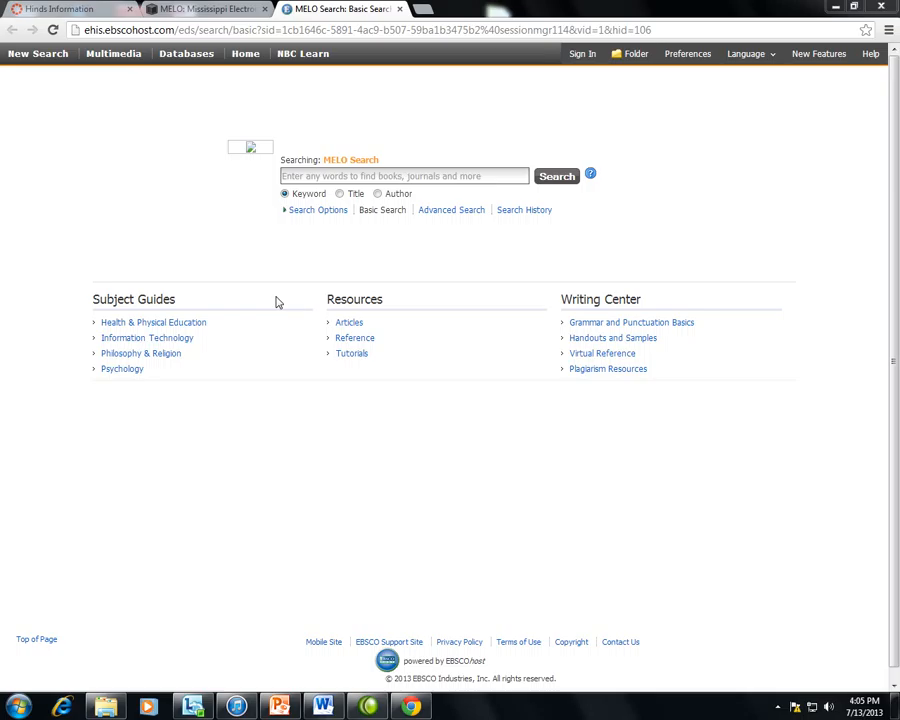
{"action": "mouse_move", "coordinate": [278, 302]}
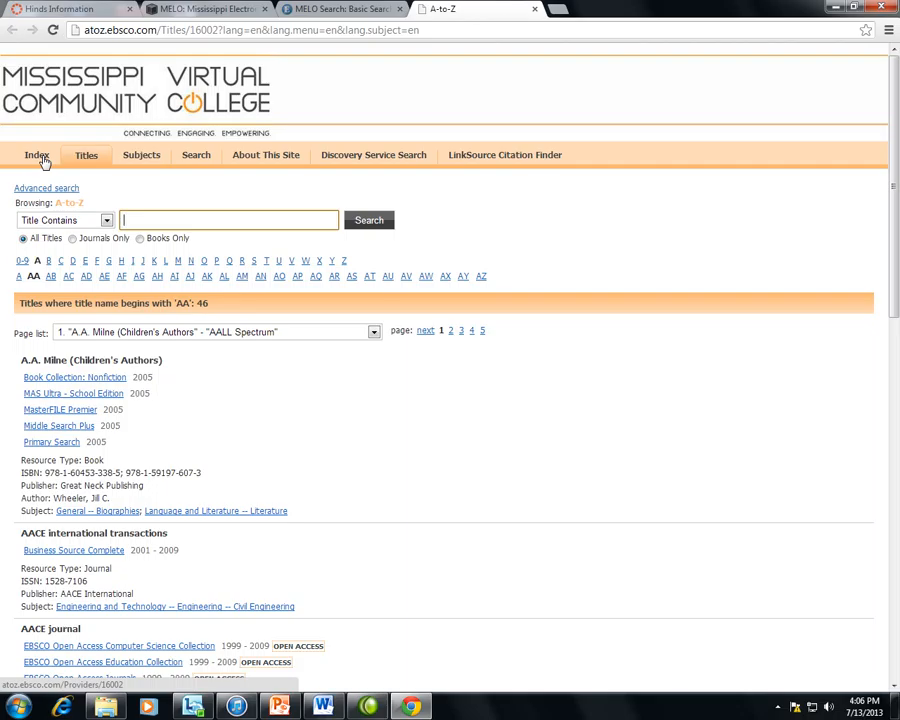
Step: View the A-to-Z index of database providers, then return to the browsable Titles list
{"action": "left_click", "coordinate": [36, 156]}
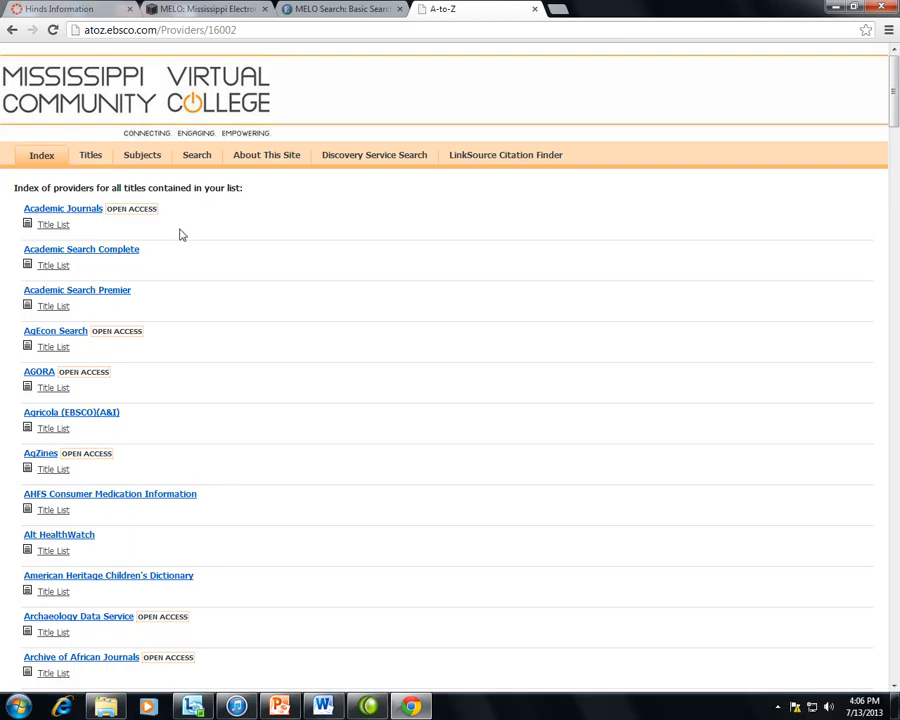
{"action": "mouse_move", "coordinate": [130, 256]}
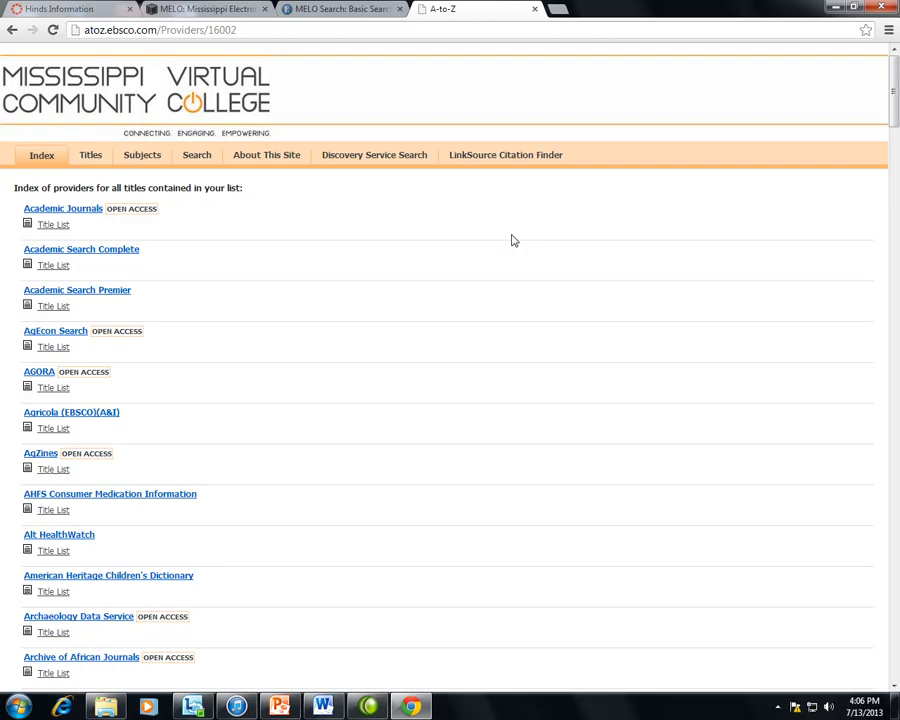
{"action": "left_click", "coordinate": [90, 156]}
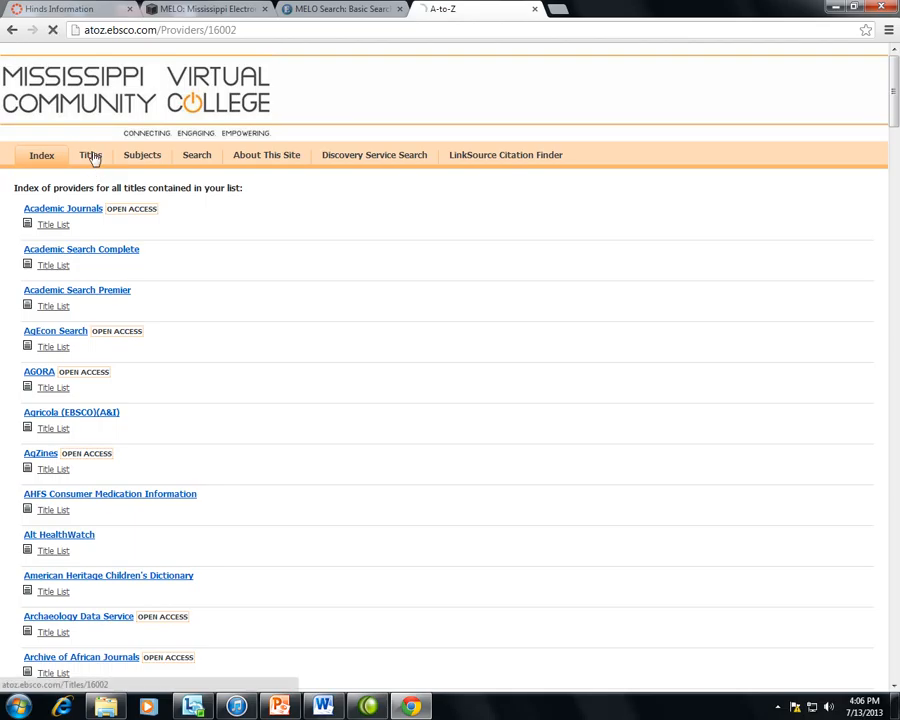
{"action": "left_click", "coordinate": [90, 156]}
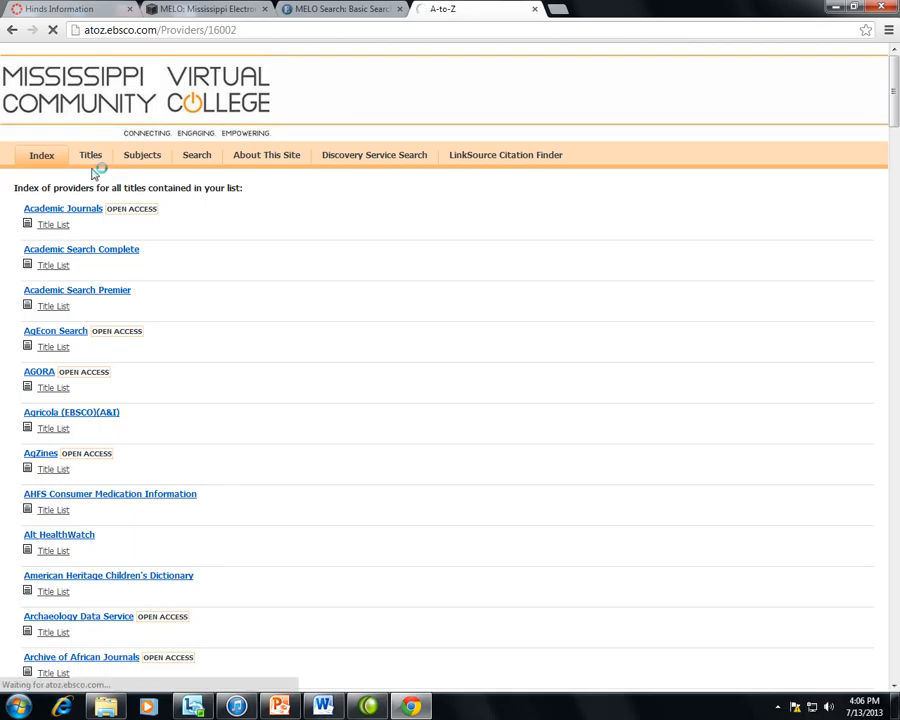
Step: Search Journals Only for titles containing 'business', returning the matching journal list
{"action": "left_click", "coordinate": [90, 156]}
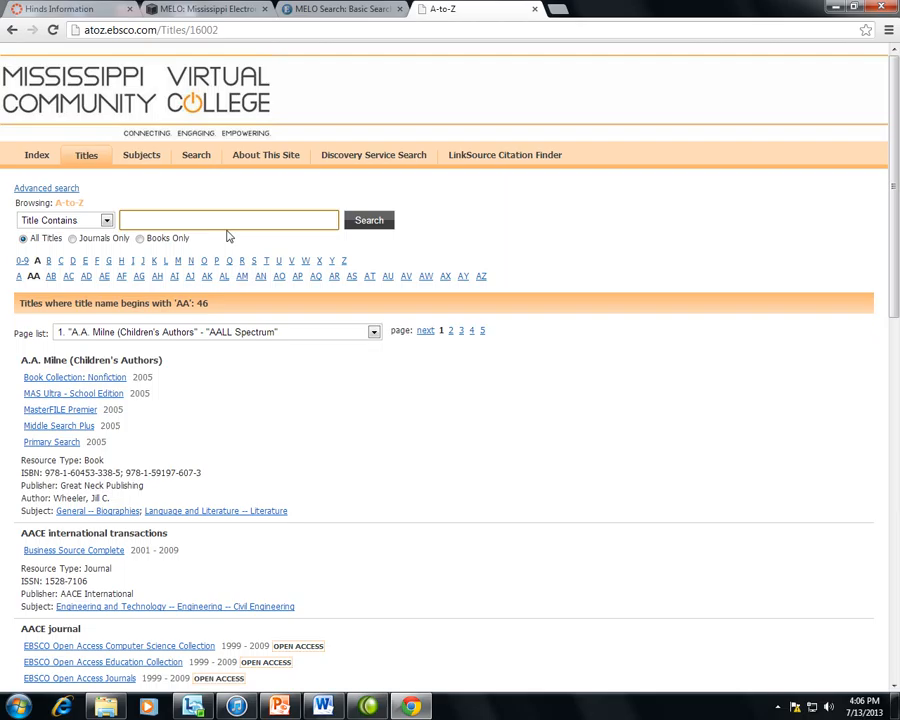
{"action": "left_click", "coordinate": [72, 238]}
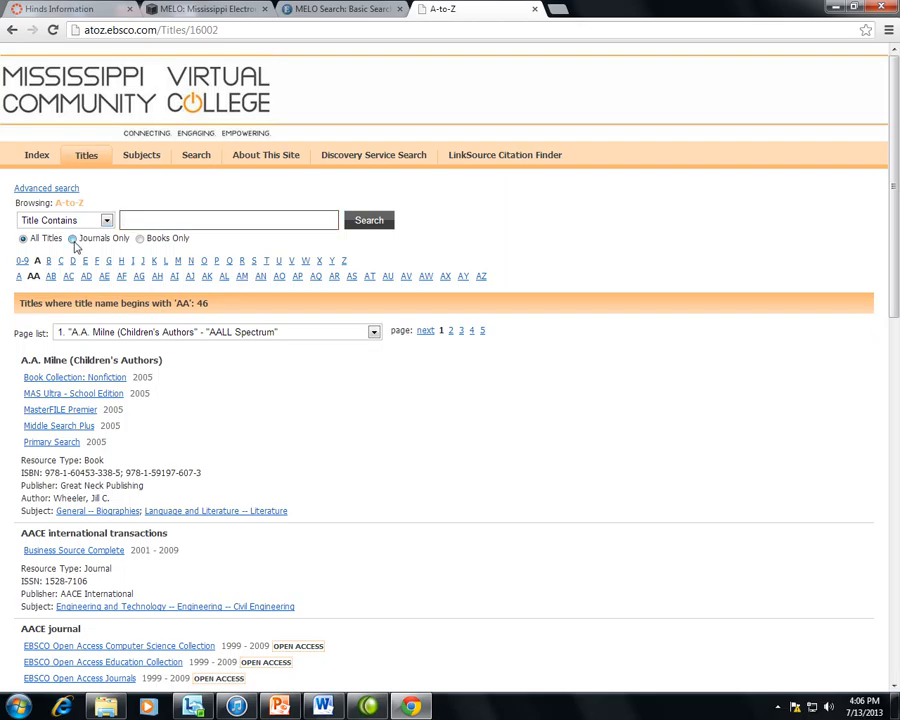
{"action": "left_click", "coordinate": [72, 238]}
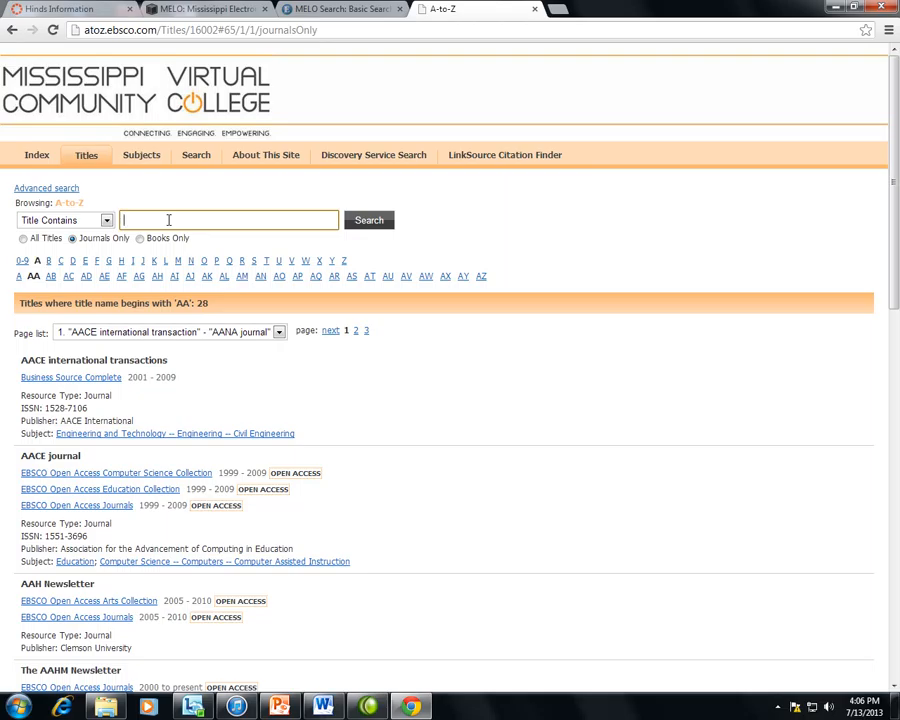
{"action": "type", "text": "business"}
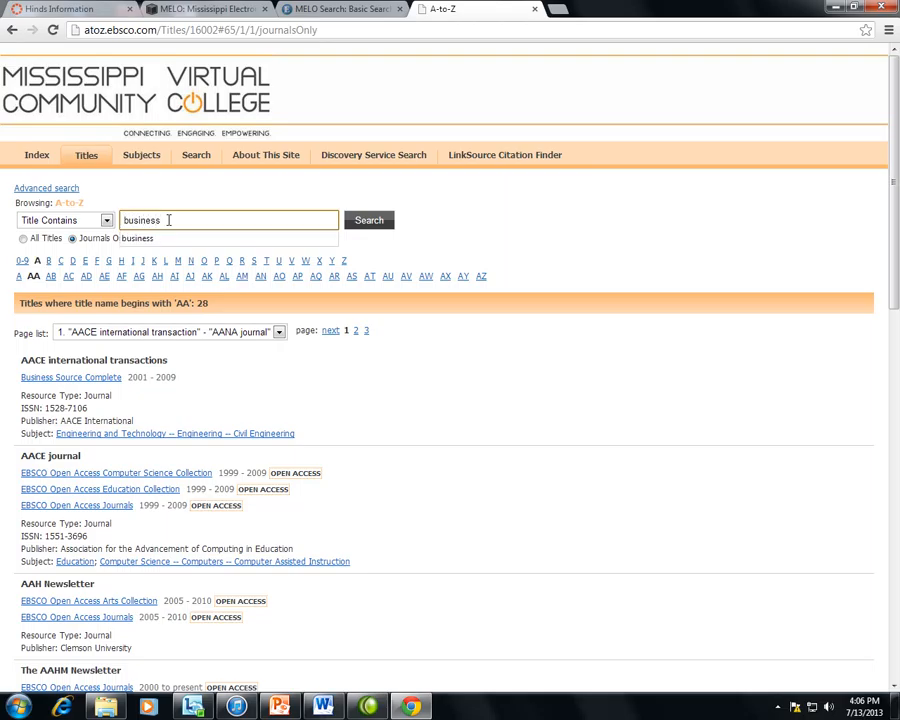
{"action": "left_click", "coordinate": [368, 220]}
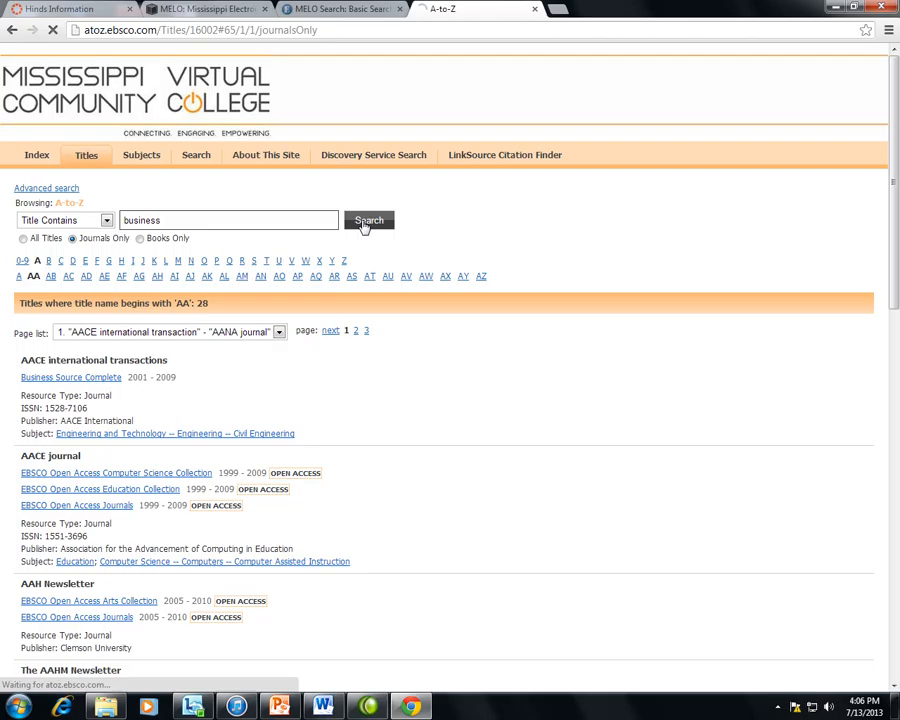
{"action": "left_click", "coordinate": [368, 220]}
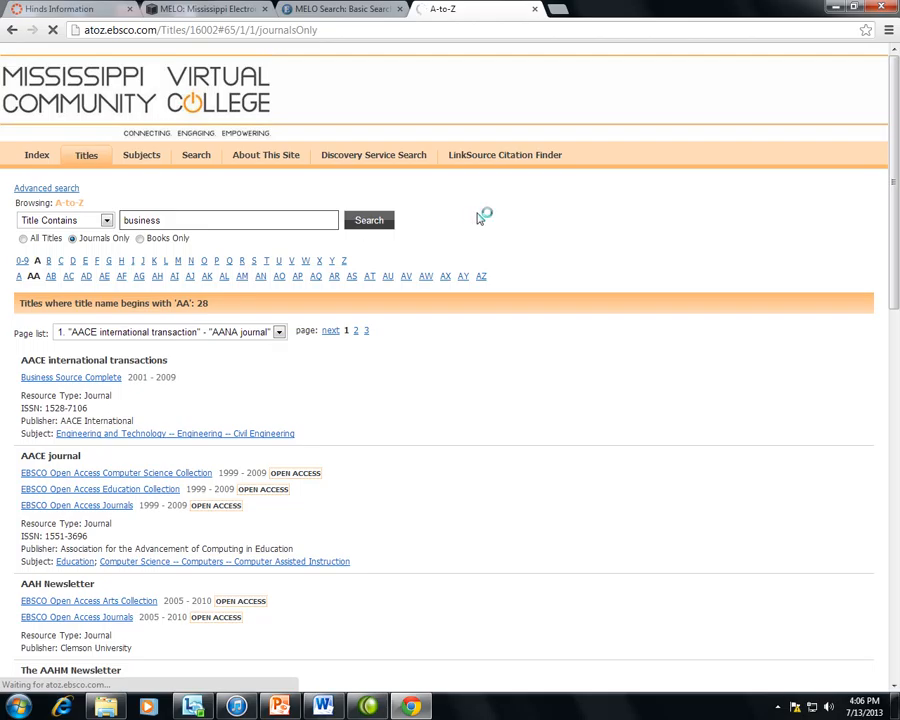
{"action": "left_click", "coordinate": [368, 218]}
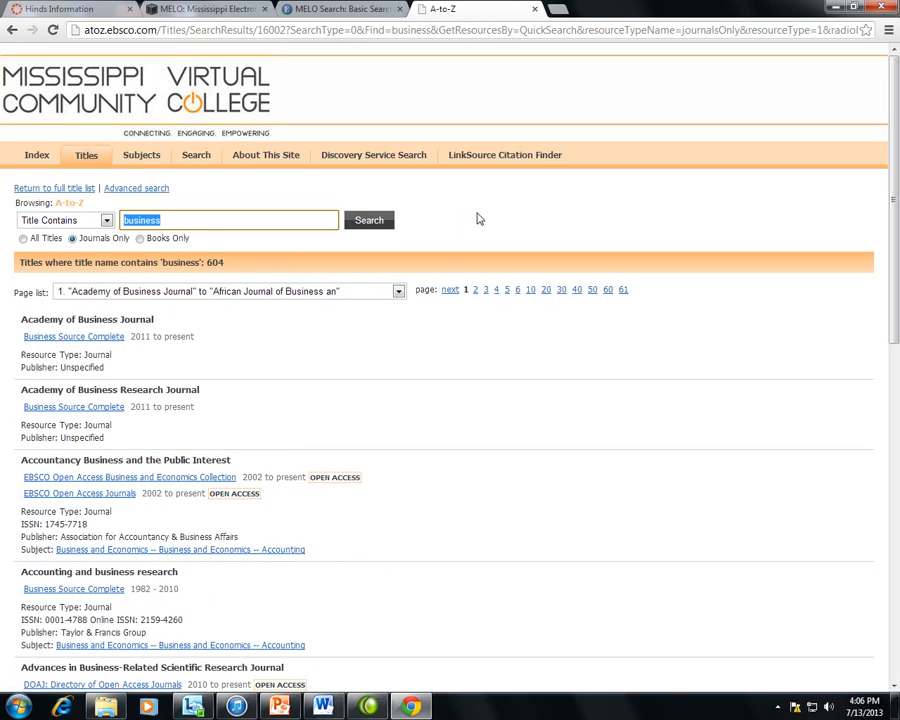
{"action": "mouse_move", "coordinate": [324, 406]}
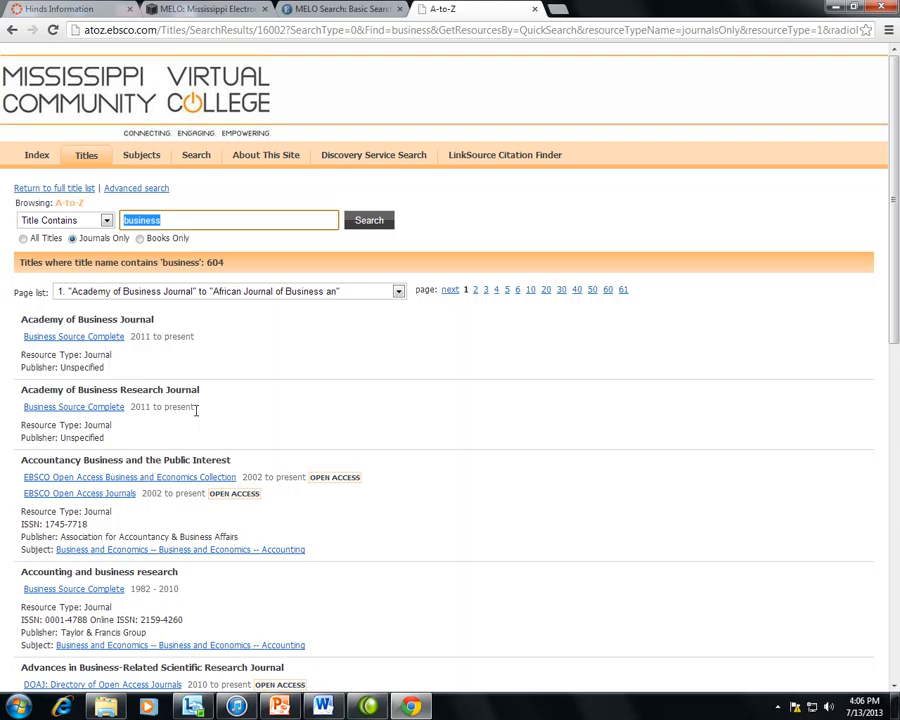
{"action": "mouse_move", "coordinate": [114, 416]}
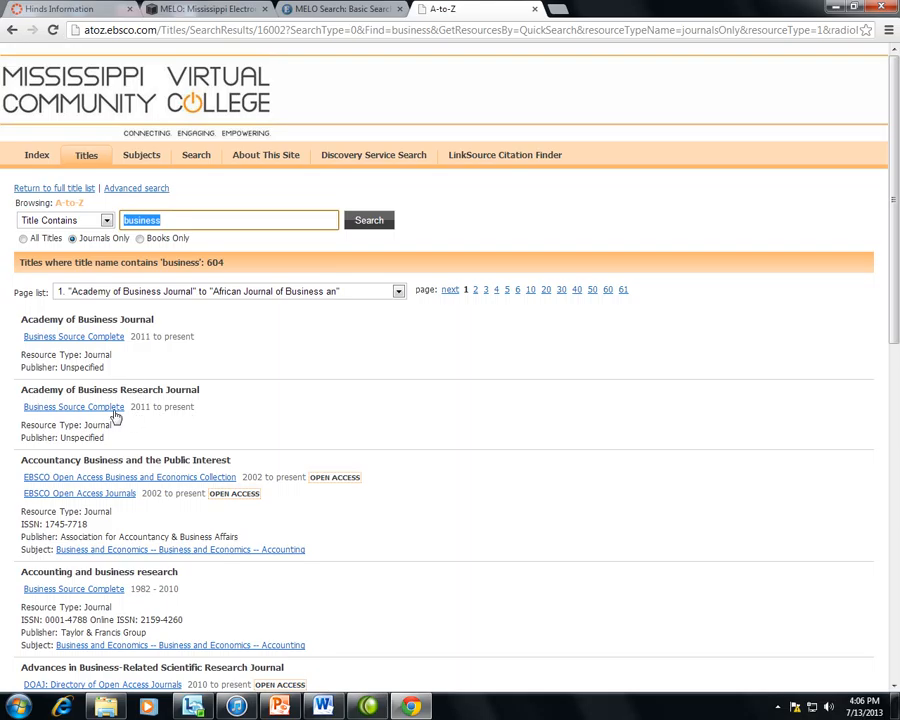
Step: View Academy of Business Research Journal details, peek at its 2011 issues, and show Alert / Save / Share
{"action": "left_click", "coordinate": [72, 408]}
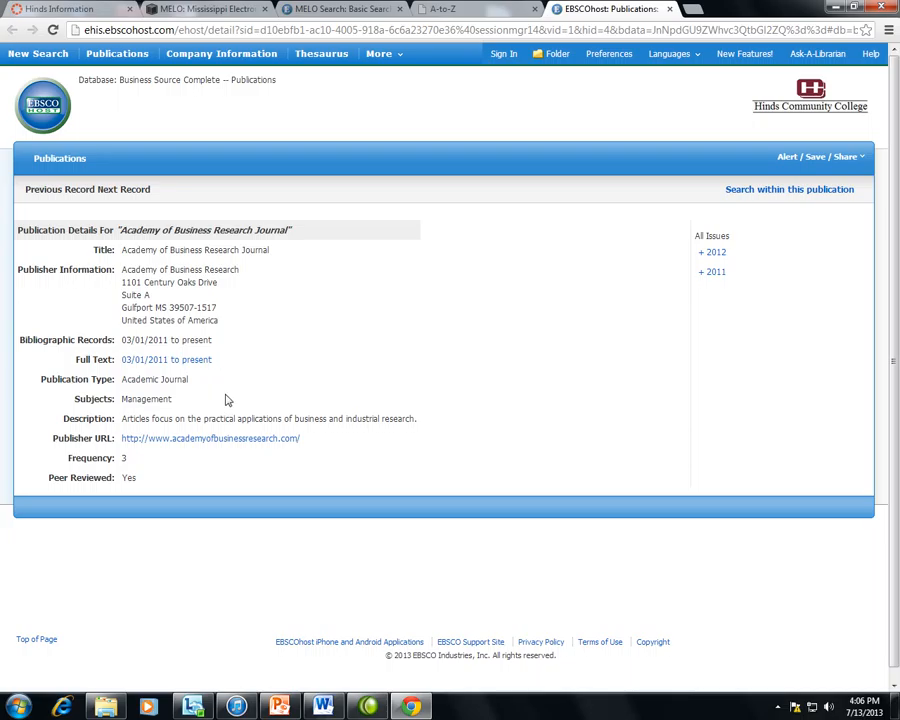
{"action": "mouse_move", "coordinate": [690, 312]}
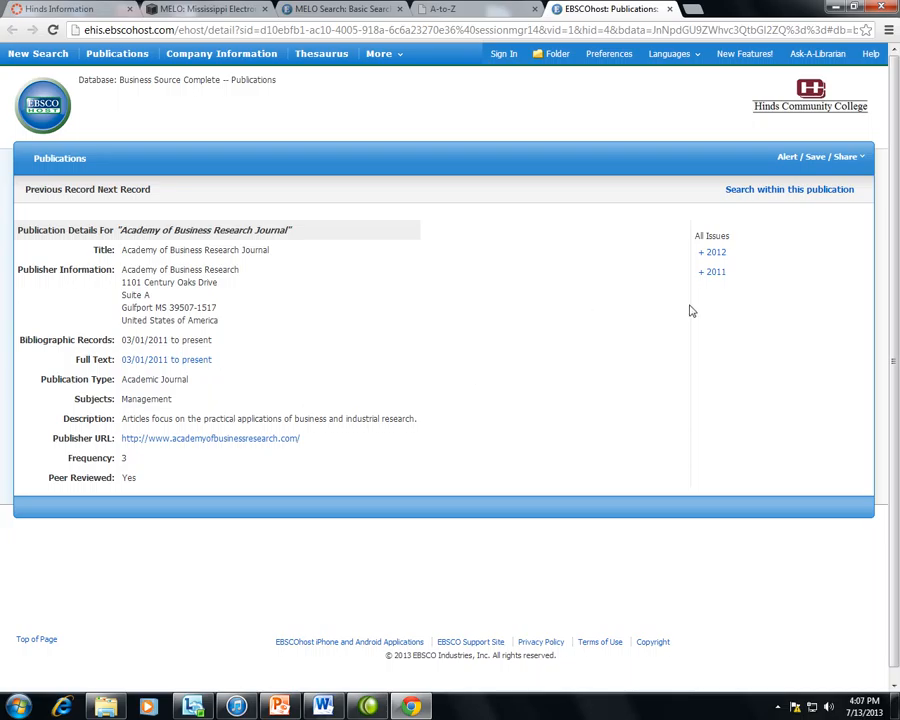
{"action": "left_click", "coordinate": [712, 272]}
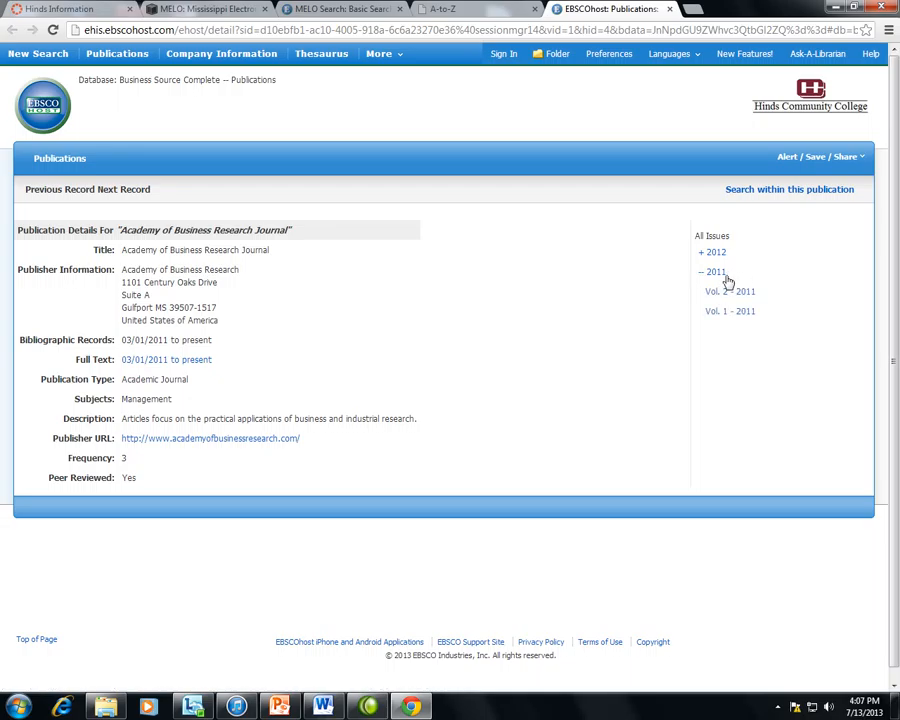
{"action": "left_click", "coordinate": [712, 272]}
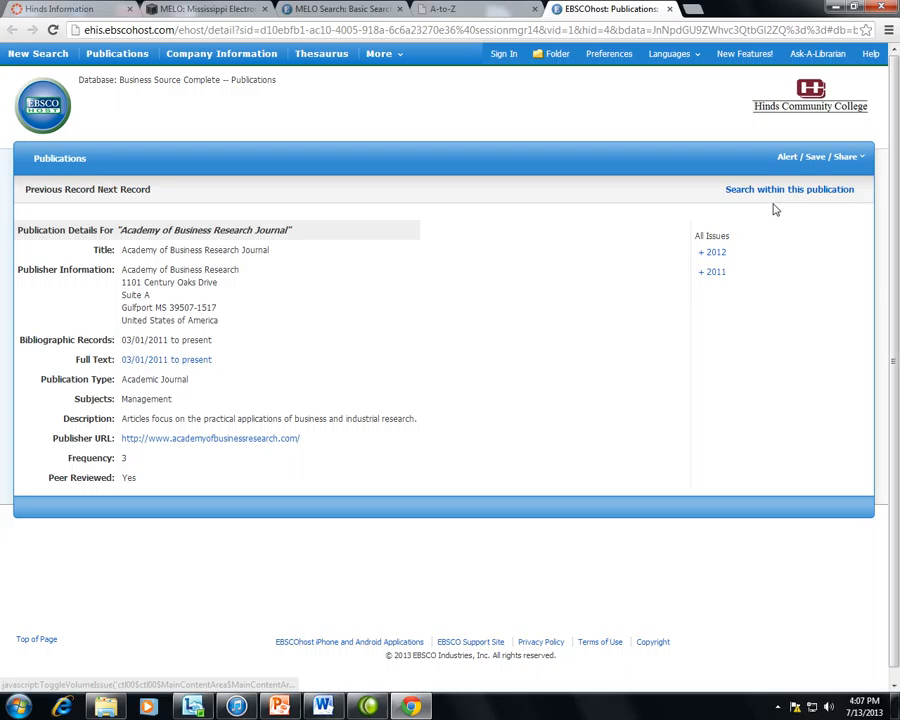
{"action": "mouse_move", "coordinate": [788, 188]}
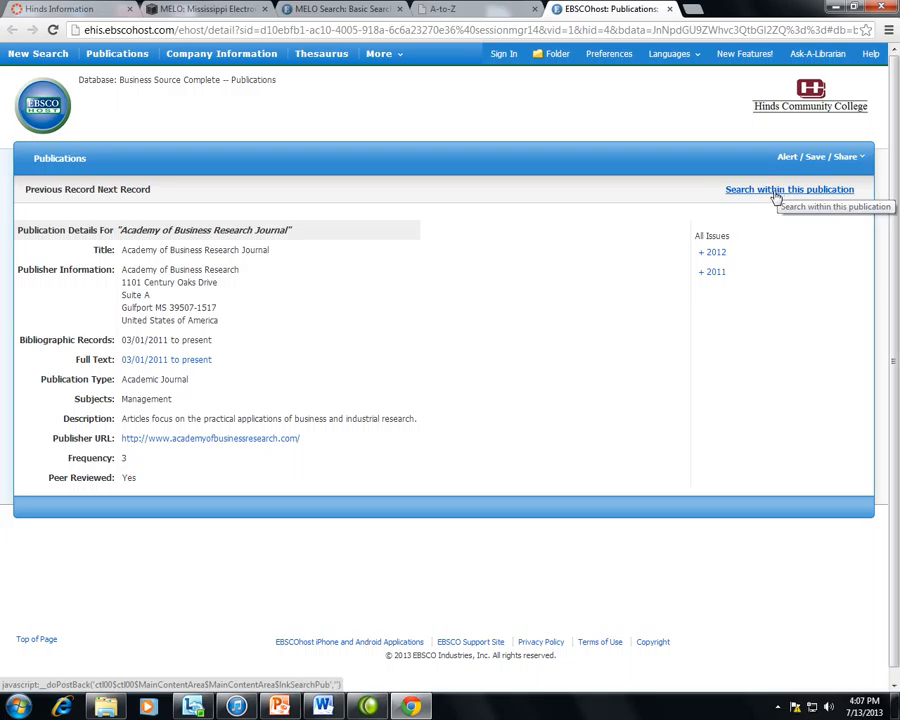
{"action": "left_click", "coordinate": [816, 156]}
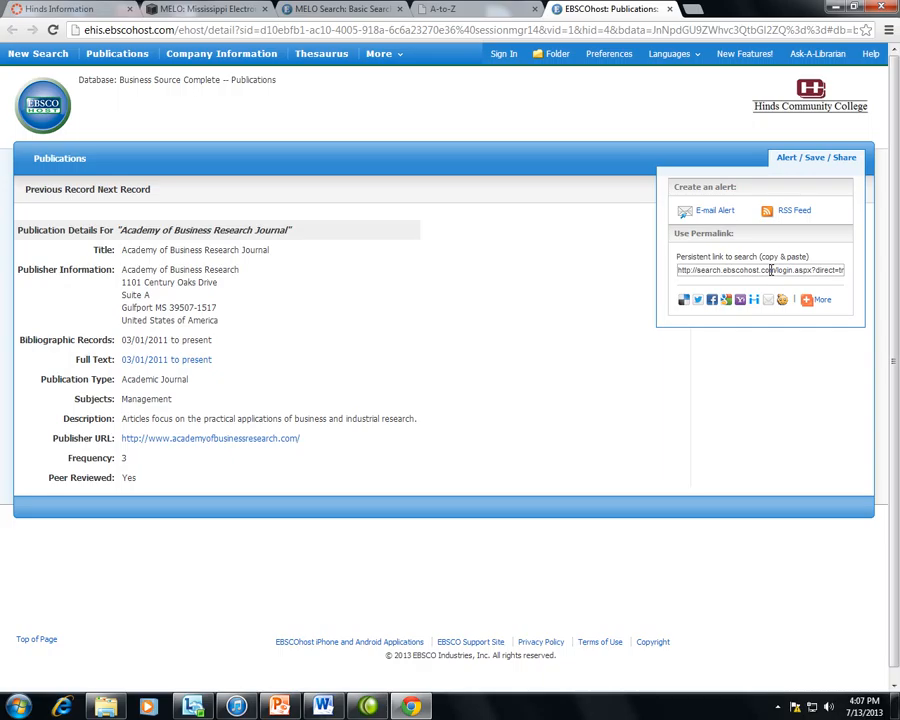
{"action": "mouse_move", "coordinate": [770, 270]}
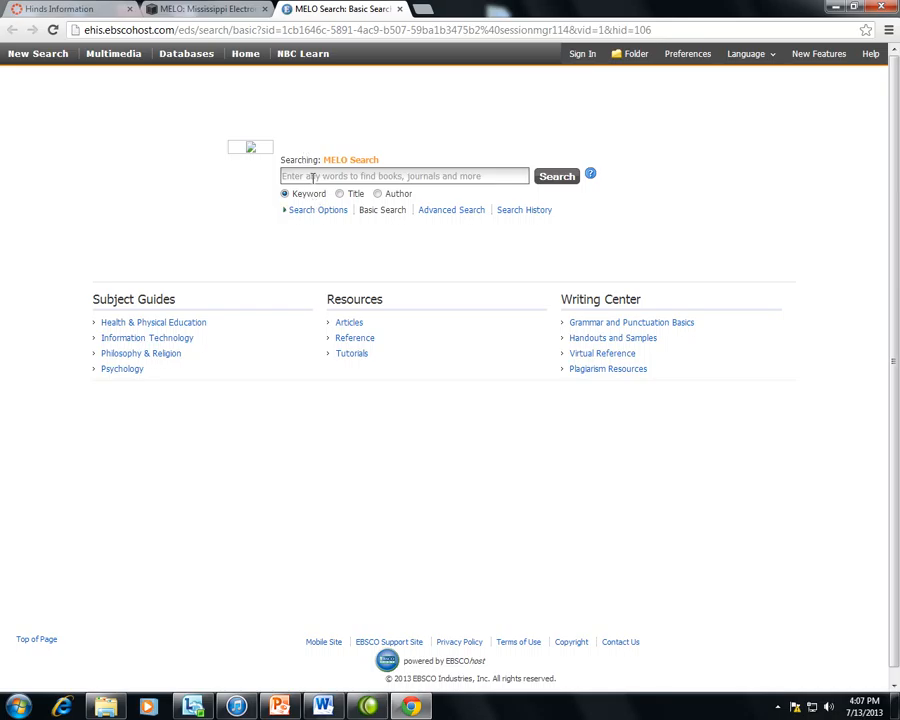
{"action": "mouse_move", "coordinate": [250, 200]}
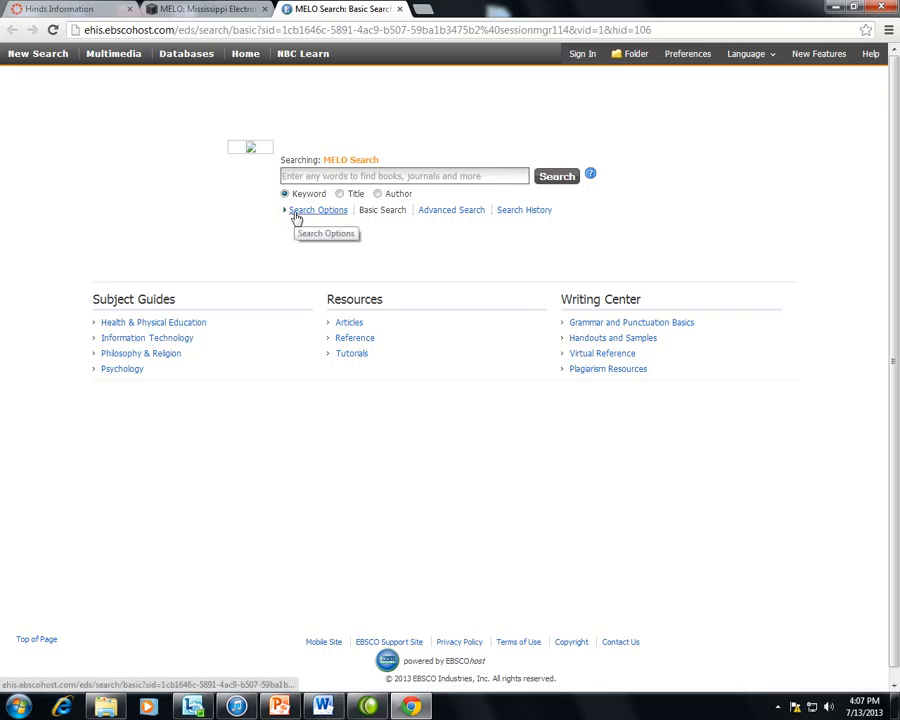
Step: Expand Search Options on the MELO basic search page to show modes, expanders and limiters
{"action": "left_click", "coordinate": [318, 210]}
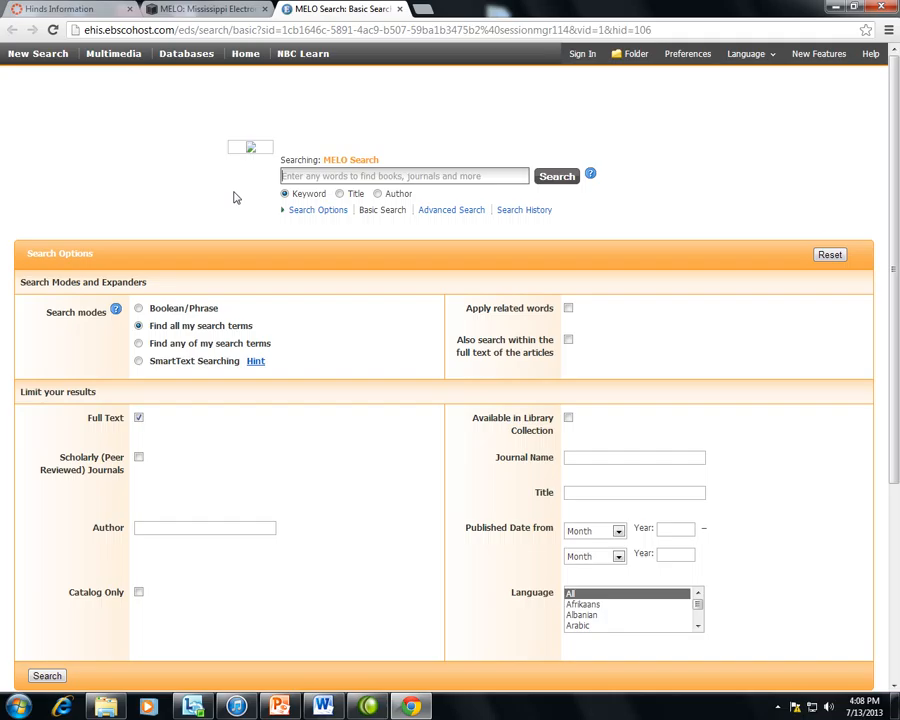
Step: Search for 'autism and vaccinations', returning 2,640 results
{"action": "type", "text": "autism and"}
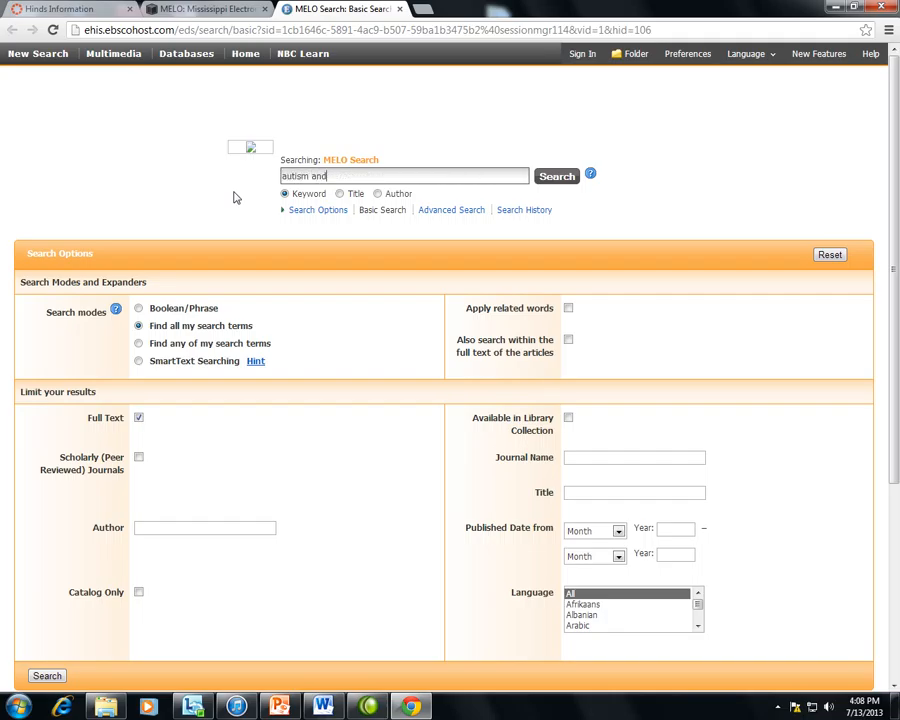
{"action": "type", "text": "vaccinations"}
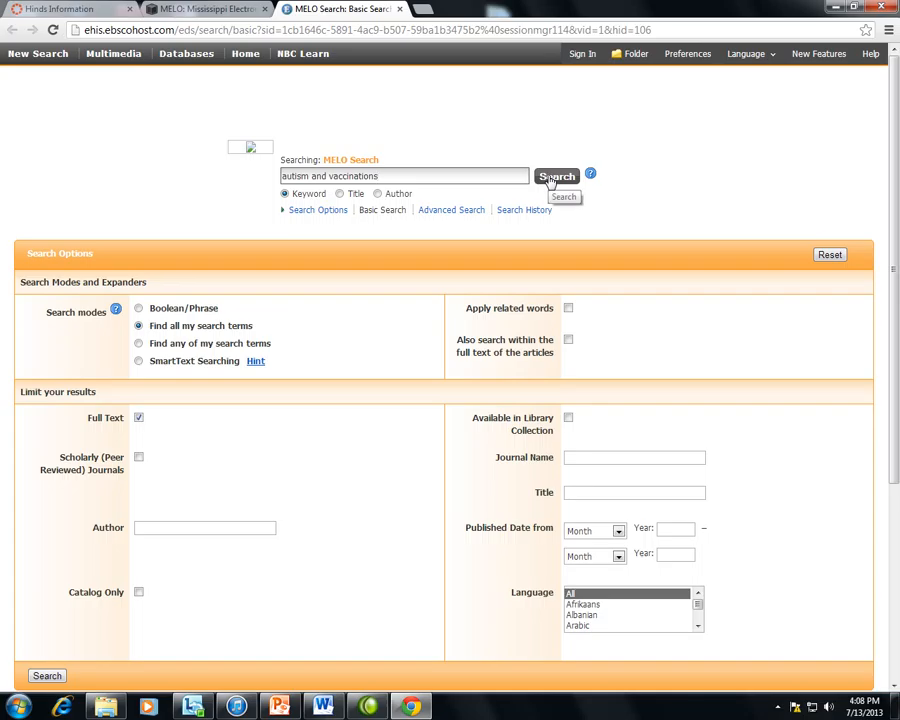
{"action": "left_click", "coordinate": [556, 176]}
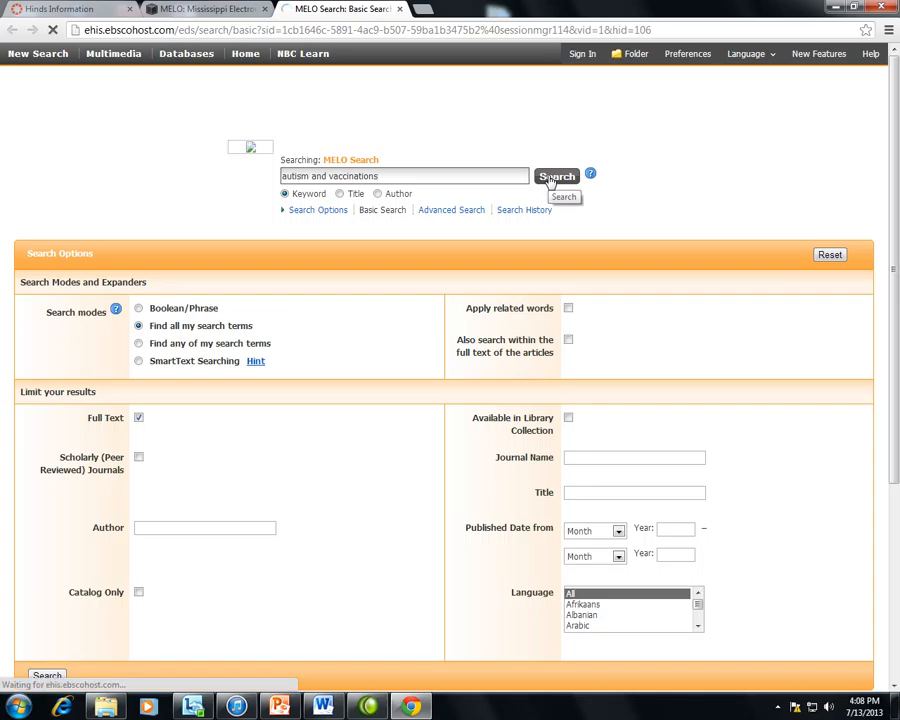
{"action": "left_click", "coordinate": [556, 176]}
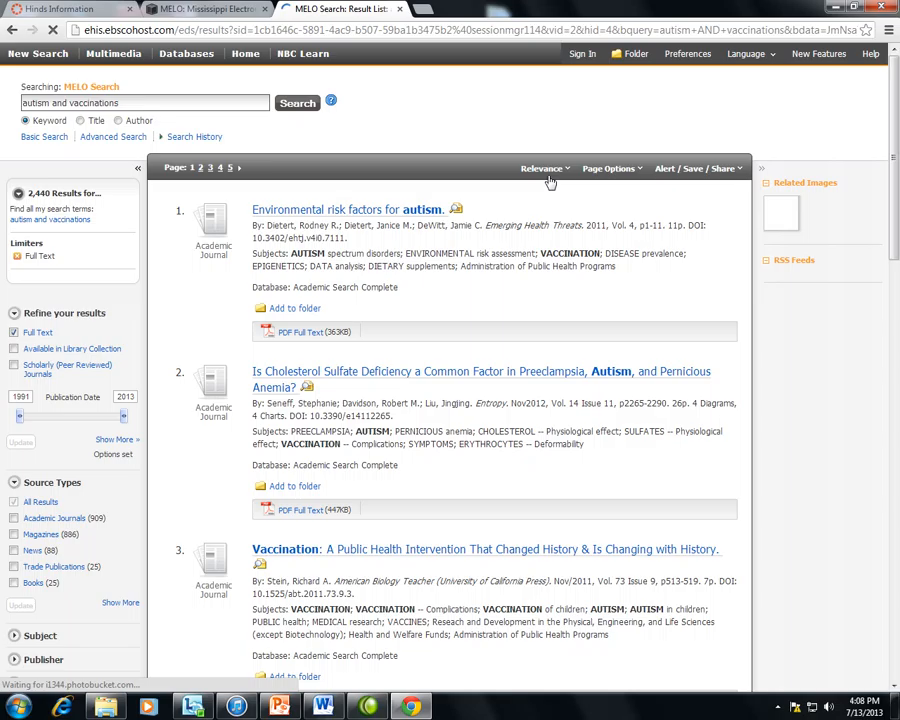
{"action": "mouse_move", "coordinate": [136, 204]}
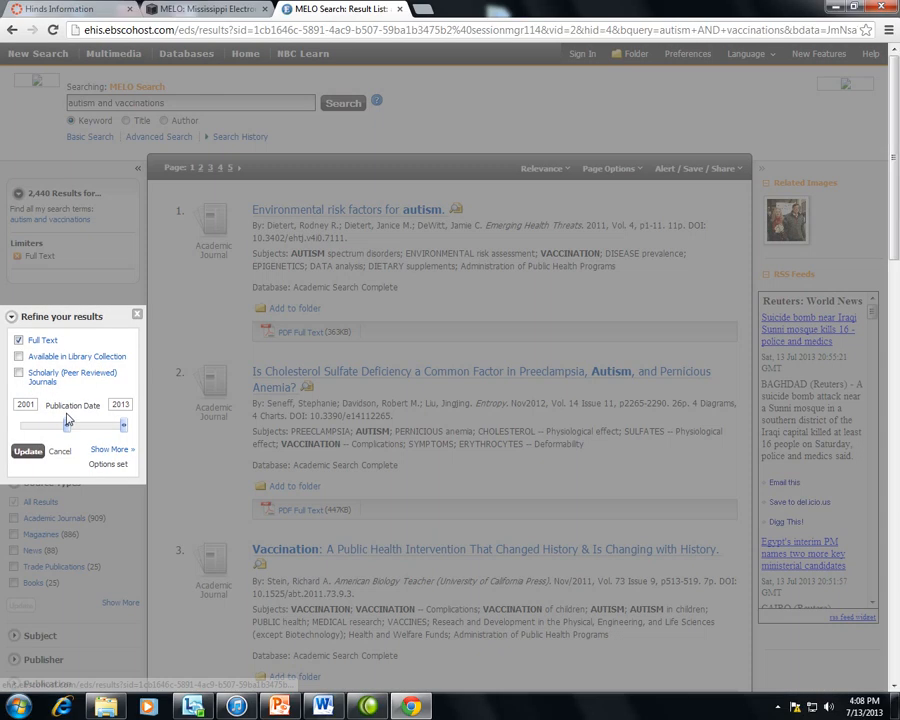
Step: Apply the 2001–2013 Publication Date limit, narrowing results to 2,363 full-text items
{"action": "left_click", "coordinate": [28, 452]}
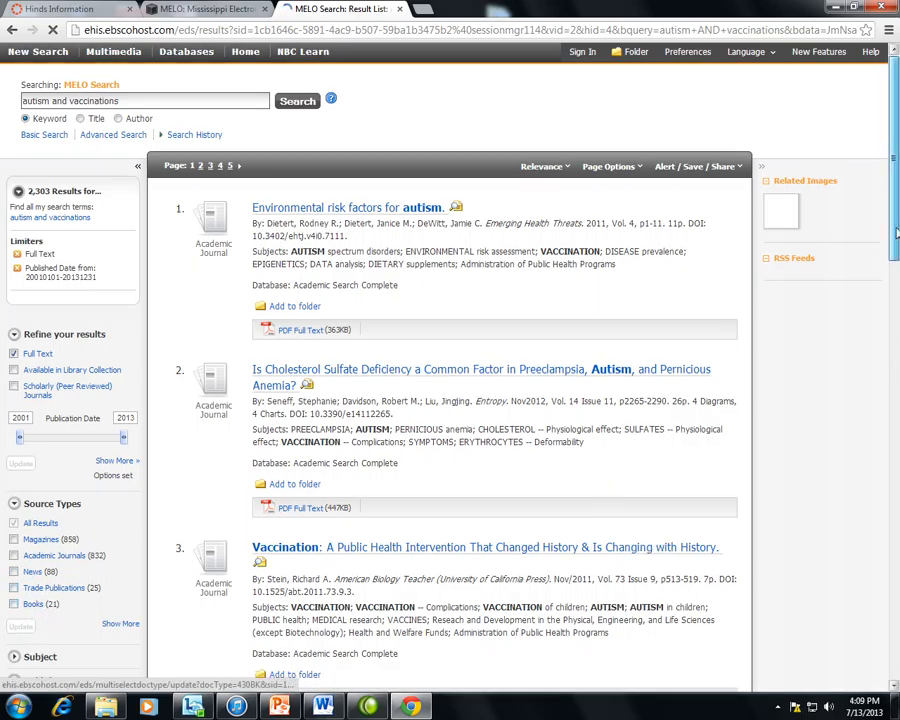
Step: Expand the Content Provider refinement to its full list of providers with result counts
{"action": "scroll", "scroll_direction": "down", "scroll_amount": 3}
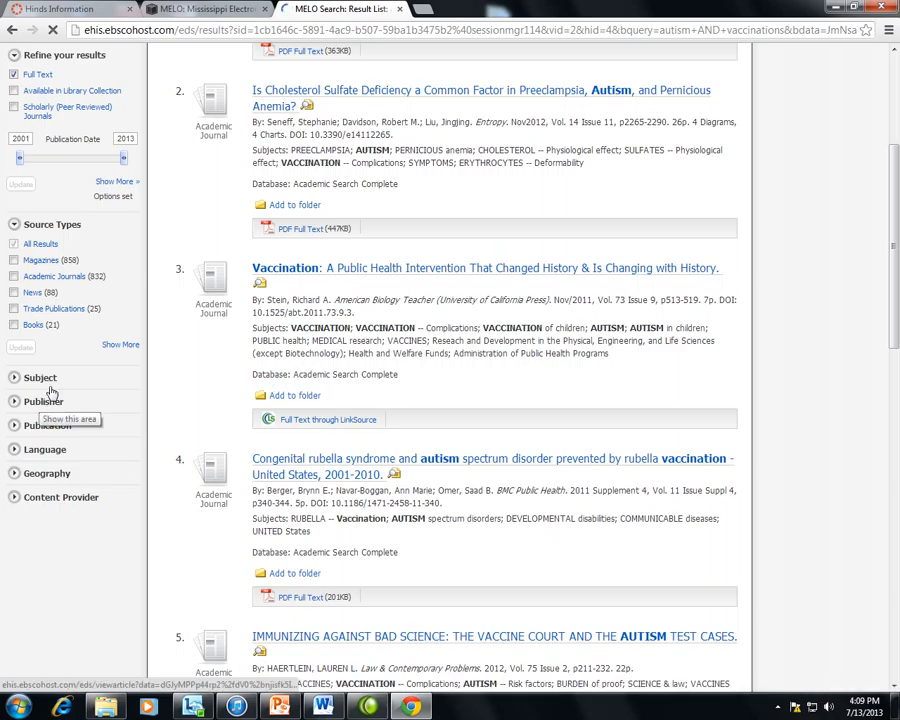
{"action": "left_click", "coordinate": [40, 376]}
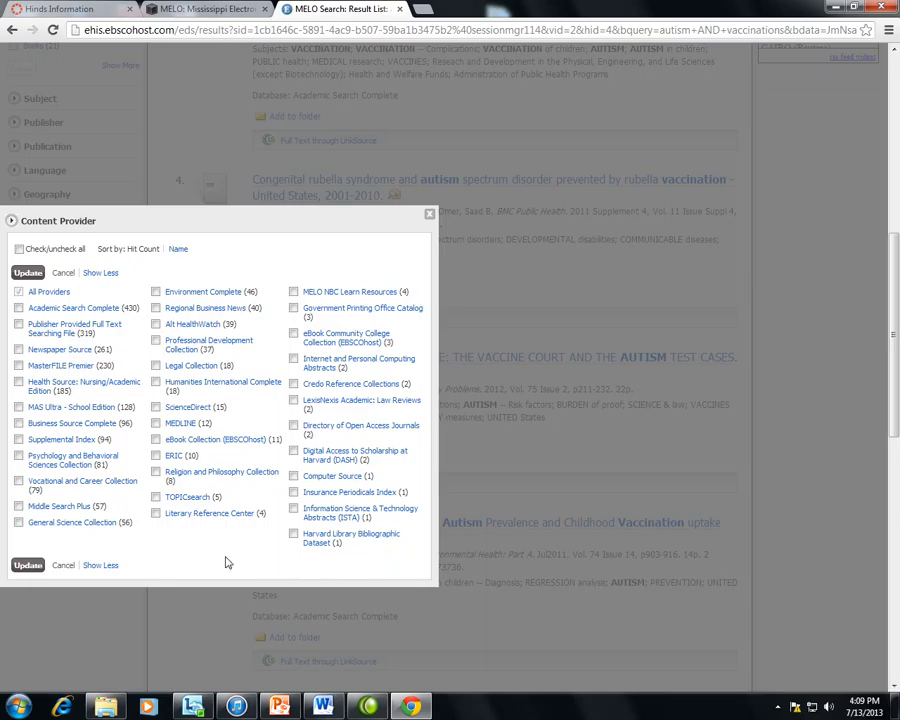
{"action": "mouse_move", "coordinate": [204, 554]}
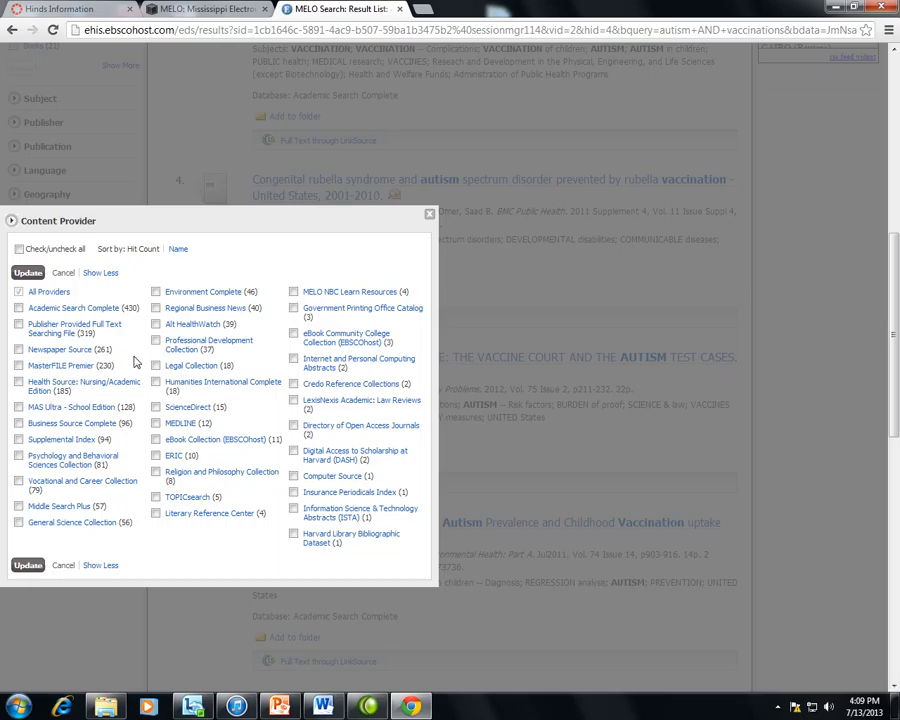
Step: Limit results to the Academic Search Complete provider, narrowing them to 436 items
{"action": "left_click", "coordinate": [18, 328]}
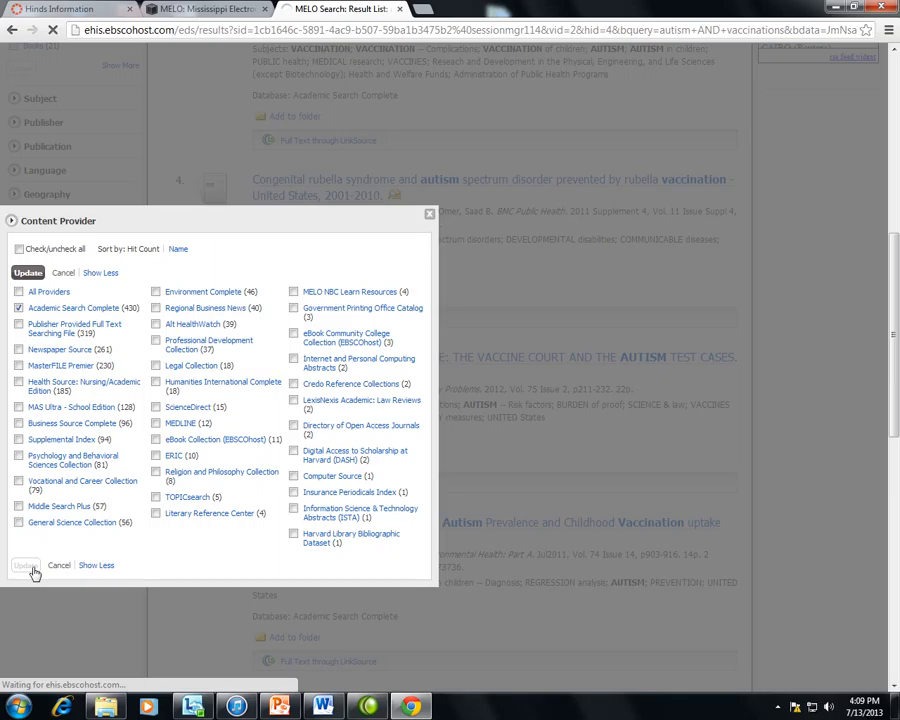
{"action": "left_click", "coordinate": [28, 564]}
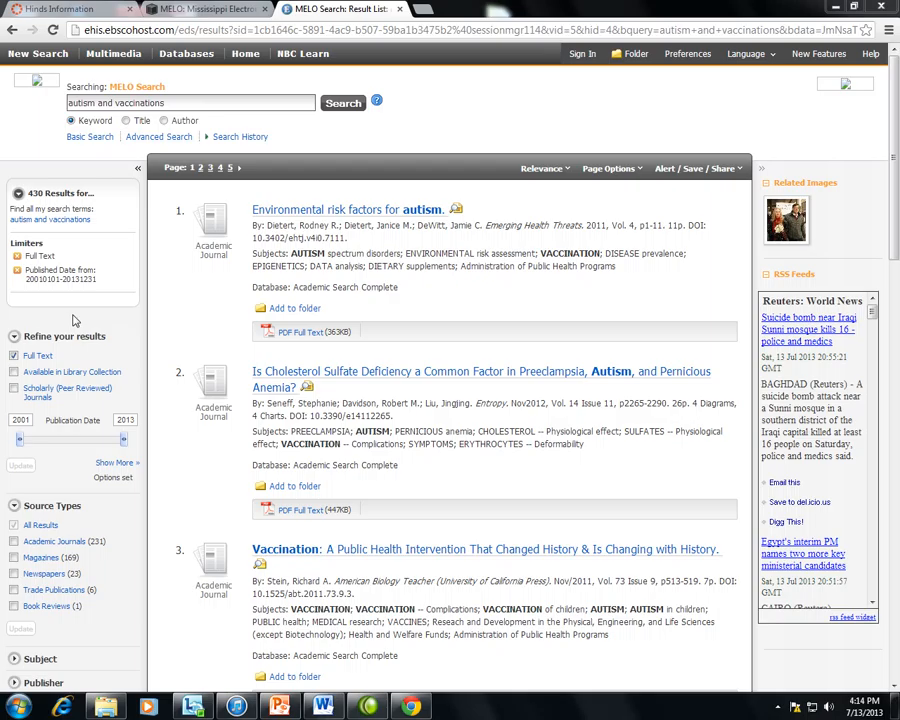
{"action": "mouse_move", "coordinate": [190, 260]}
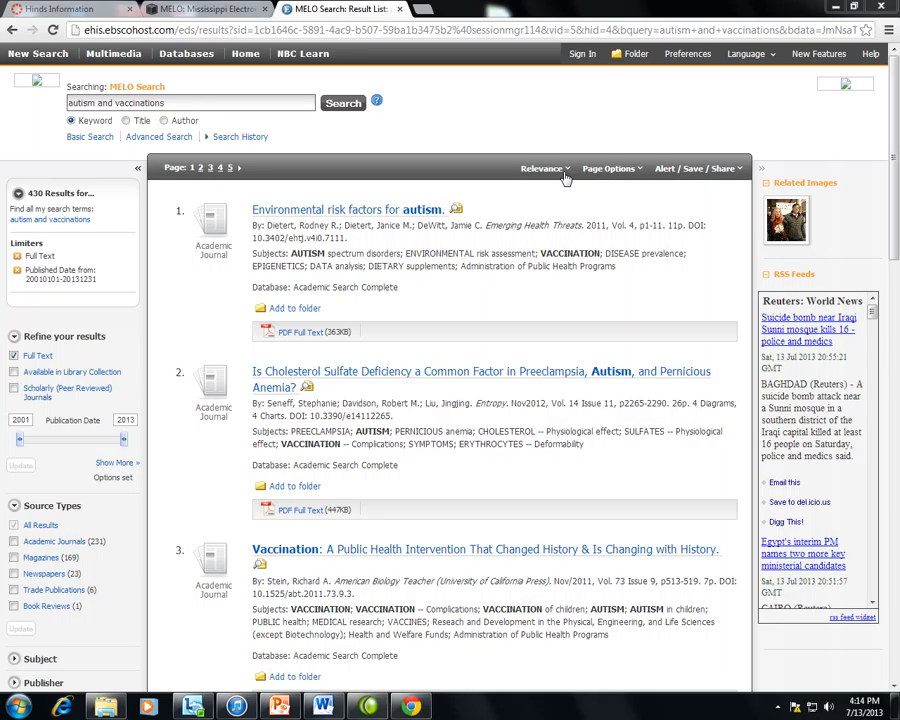
Step: Check the Relevance sort choices and the page options for result format and layout
{"action": "left_click", "coordinate": [540, 168]}
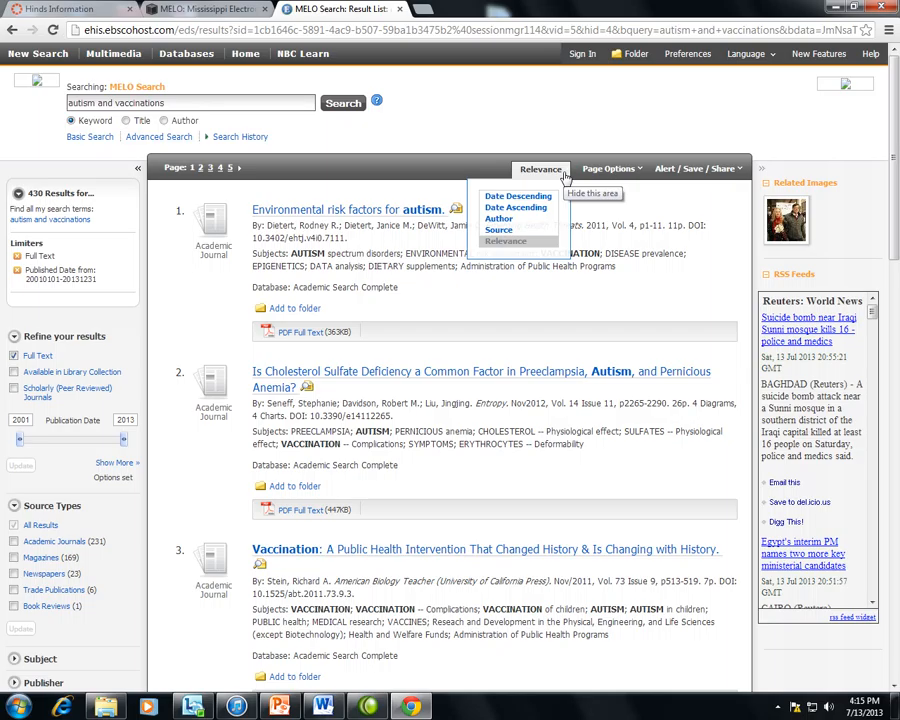
{"action": "mouse_move", "coordinate": [636, 168]}
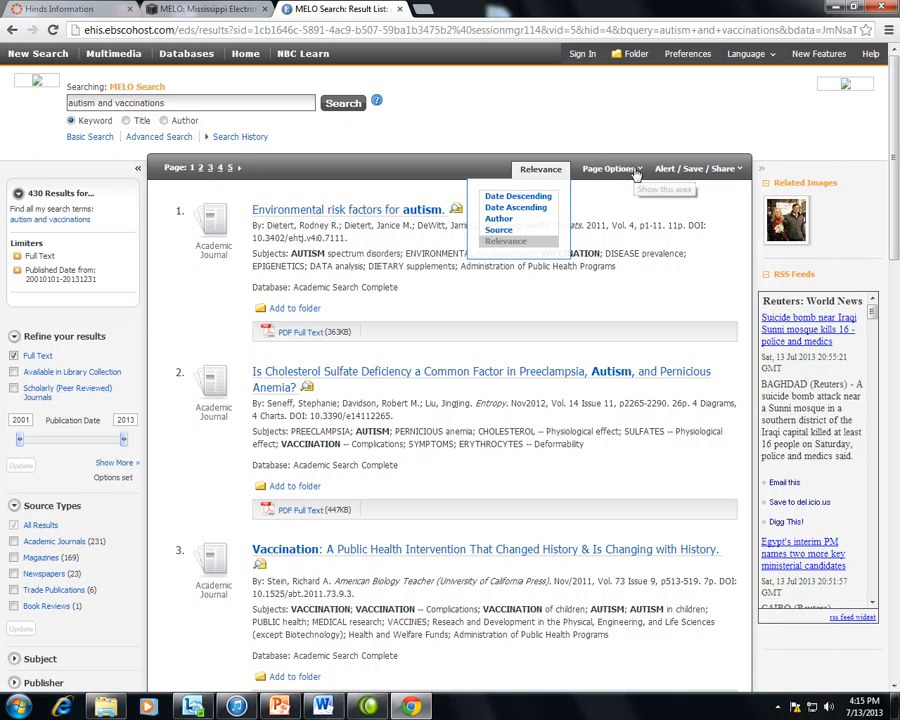
{"action": "left_click", "coordinate": [610, 168]}
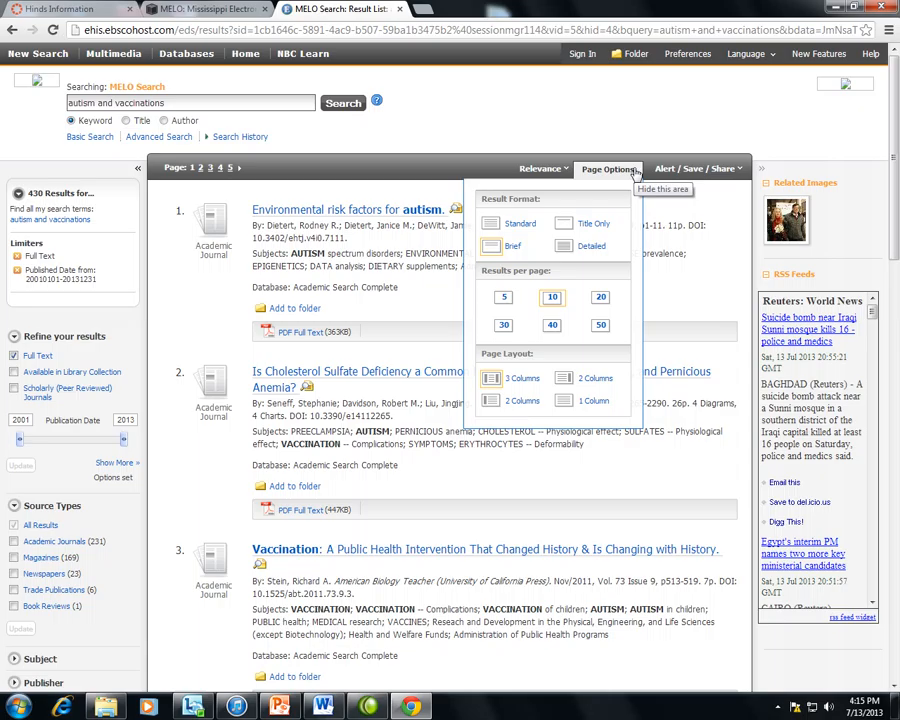
{"action": "mouse_move", "coordinate": [694, 168]}
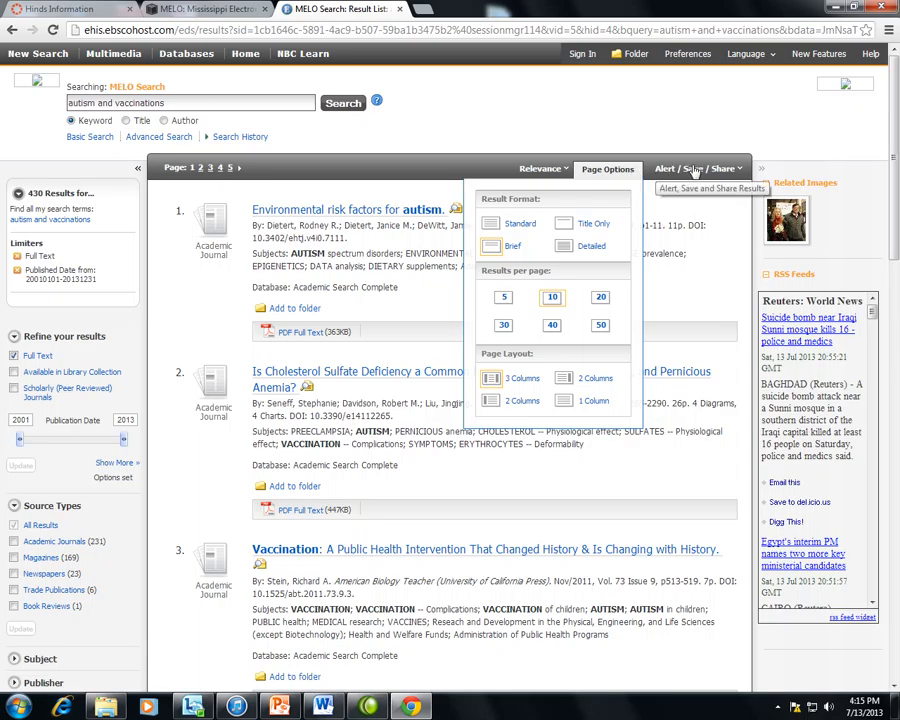
Step: Use Alert / Save / Share to add every result on the page to the folder
{"action": "left_click", "coordinate": [692, 168]}
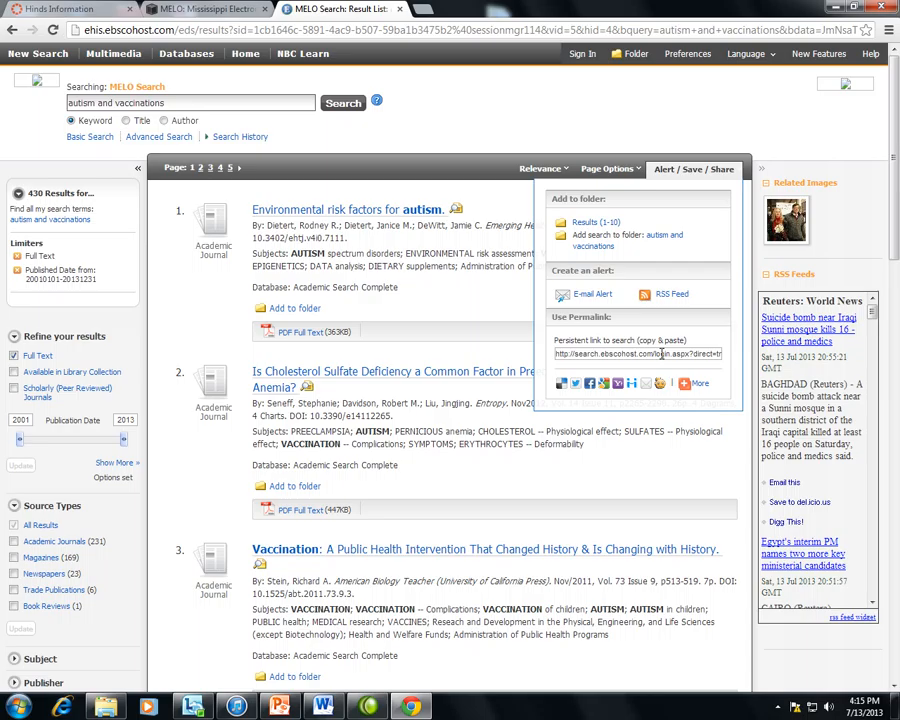
{"action": "mouse_move", "coordinate": [616, 308]}
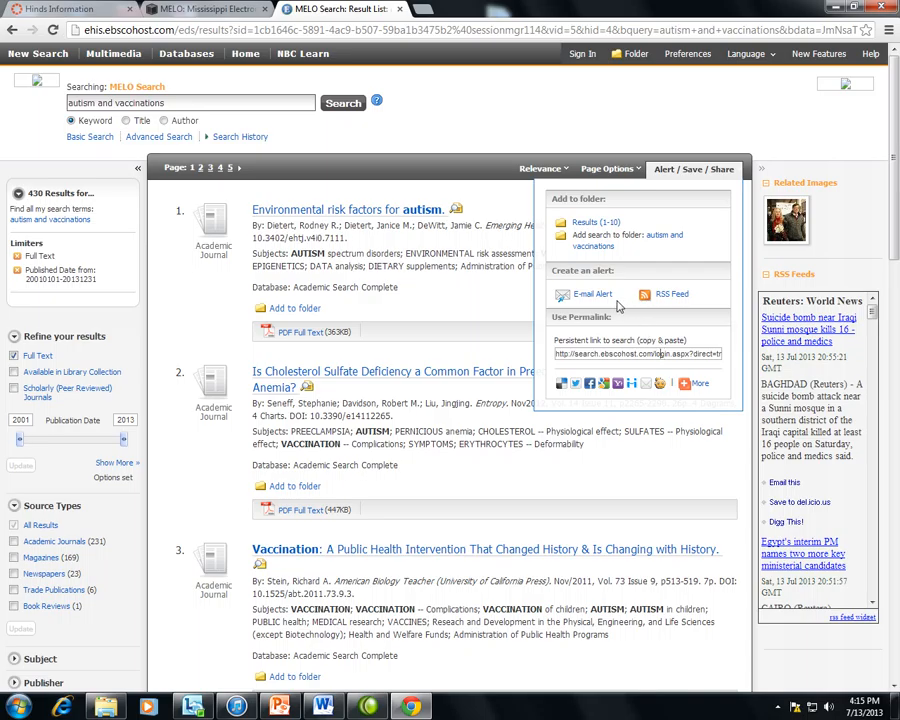
{"action": "mouse_move", "coordinate": [664, 310]}
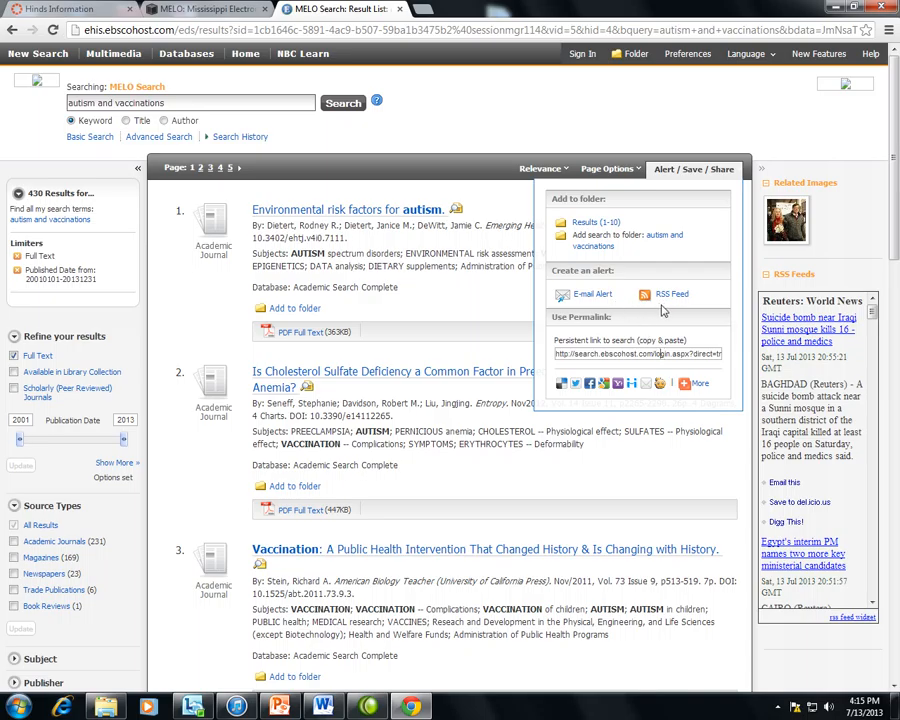
{"action": "mouse_move", "coordinate": [596, 222]}
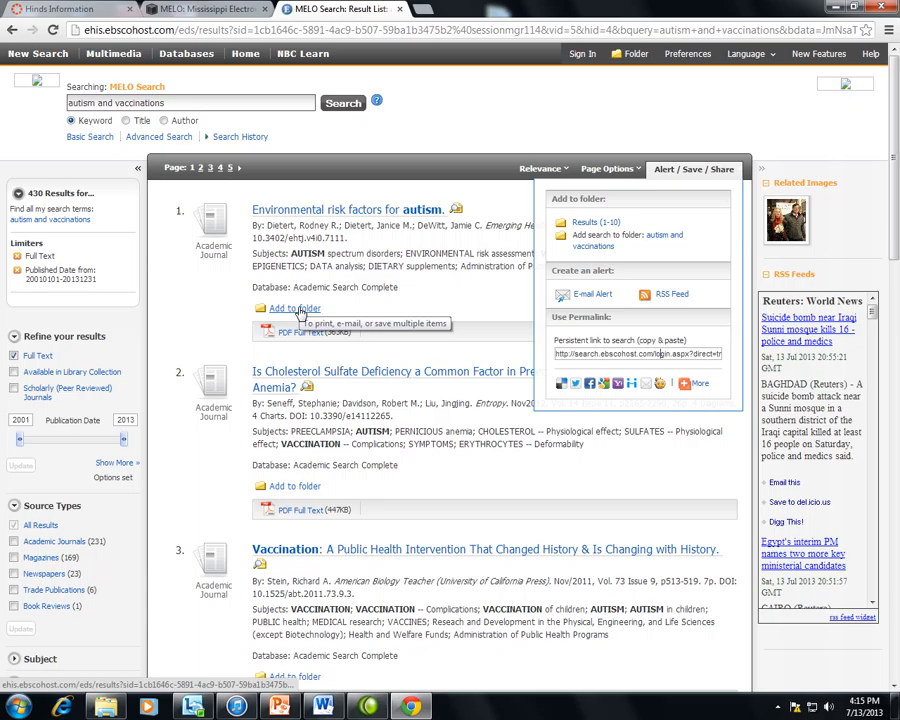
{"action": "mouse_move", "coordinate": [440, 300]}
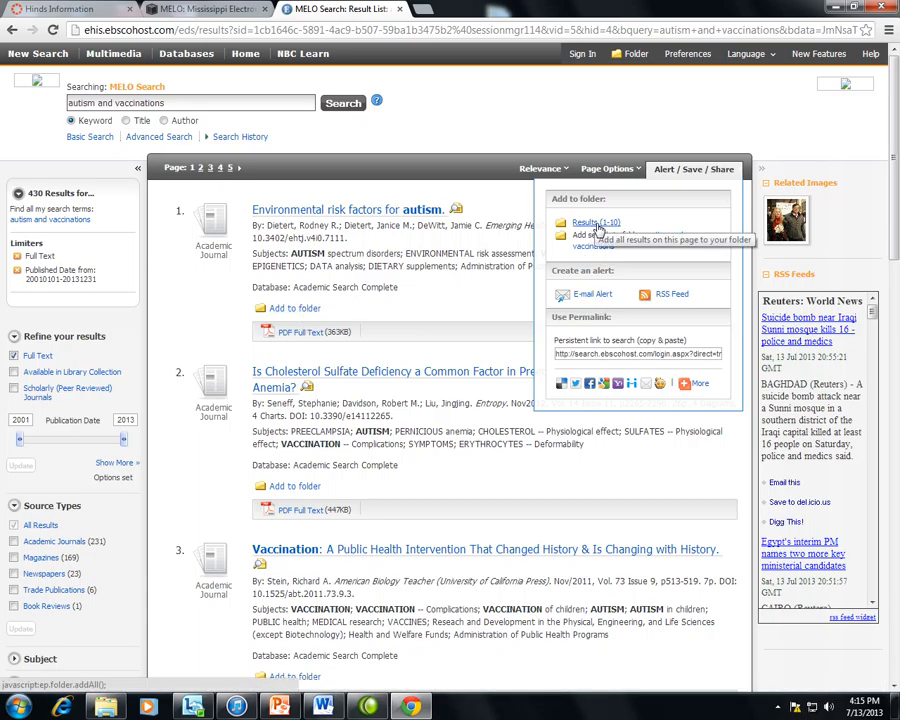
{"action": "left_click", "coordinate": [596, 222]}
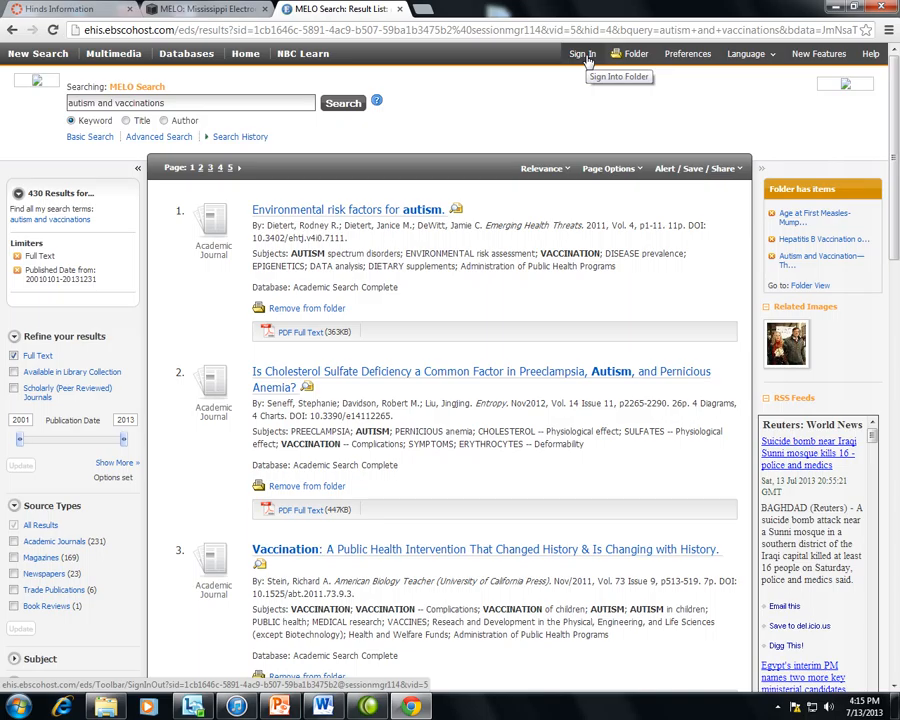
Step: Sign in to My EBSCOhost as user 'melolib' and open the folder of saved articles
{"action": "left_click", "coordinate": [582, 54]}
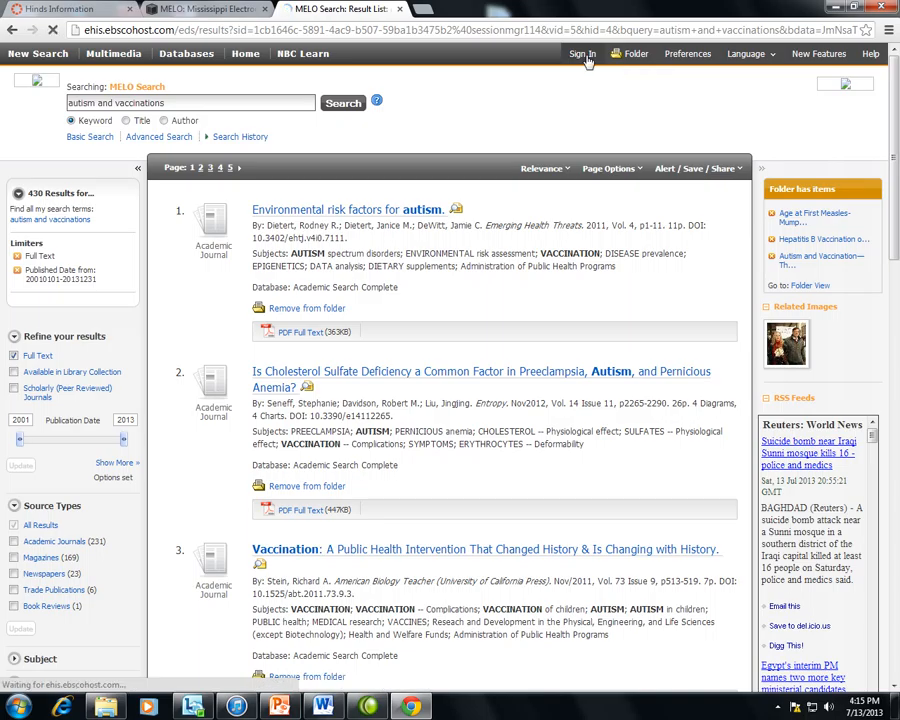
{"action": "left_click", "coordinate": [582, 54]}
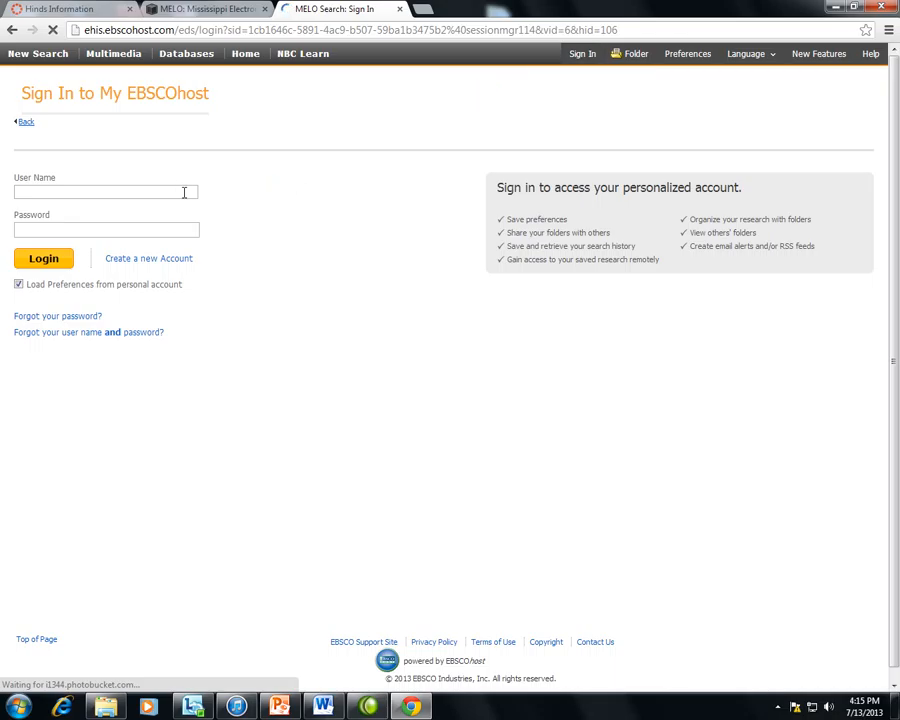
{"action": "type", "text": "melolibrarian"}
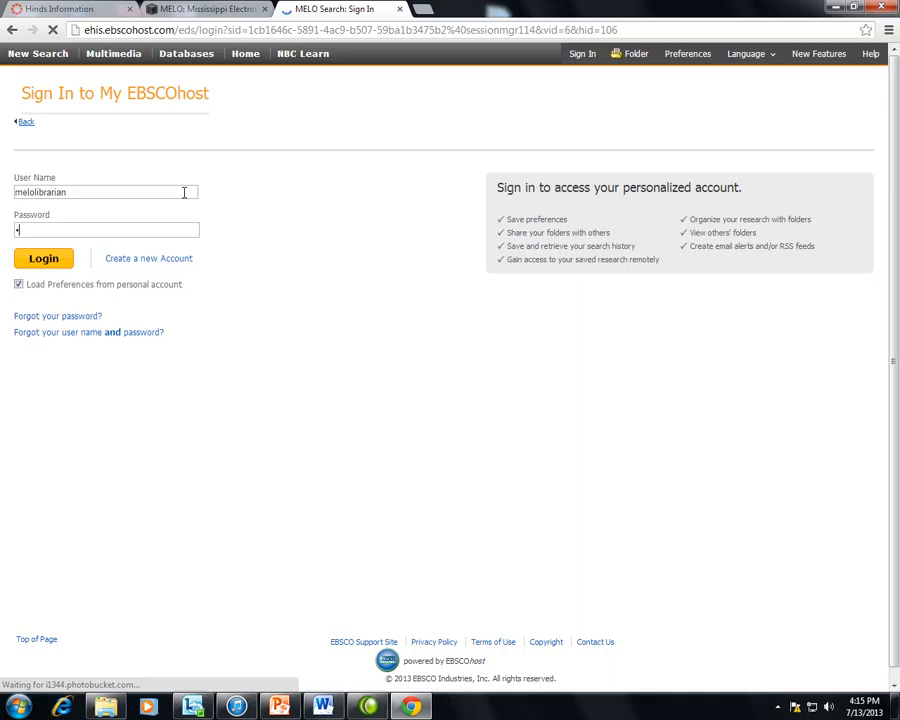
{"action": "type", "text": "password"}
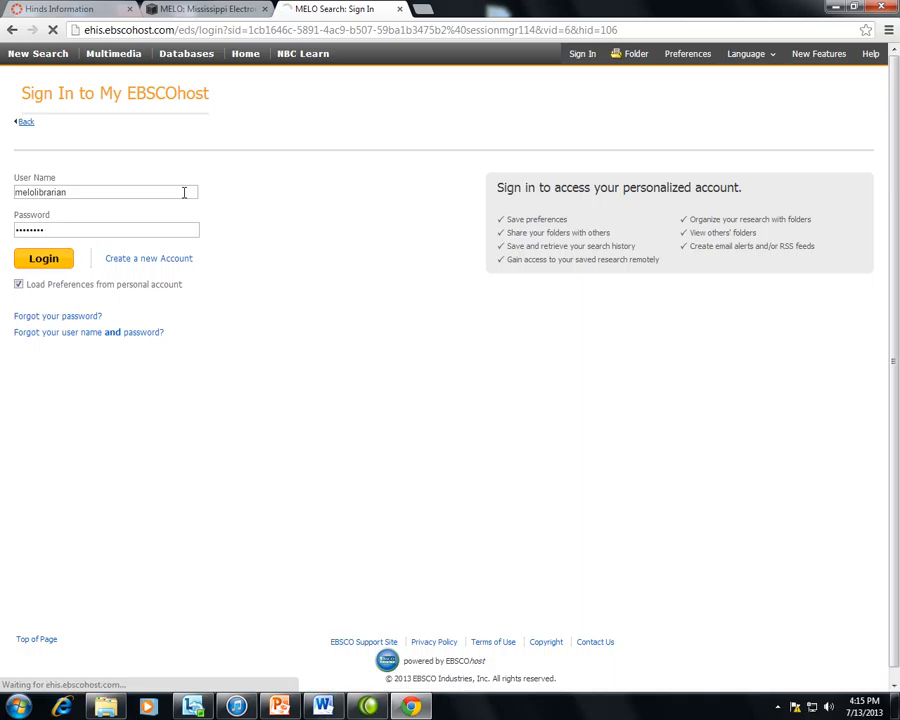
{"action": "left_click", "coordinate": [44, 258]}
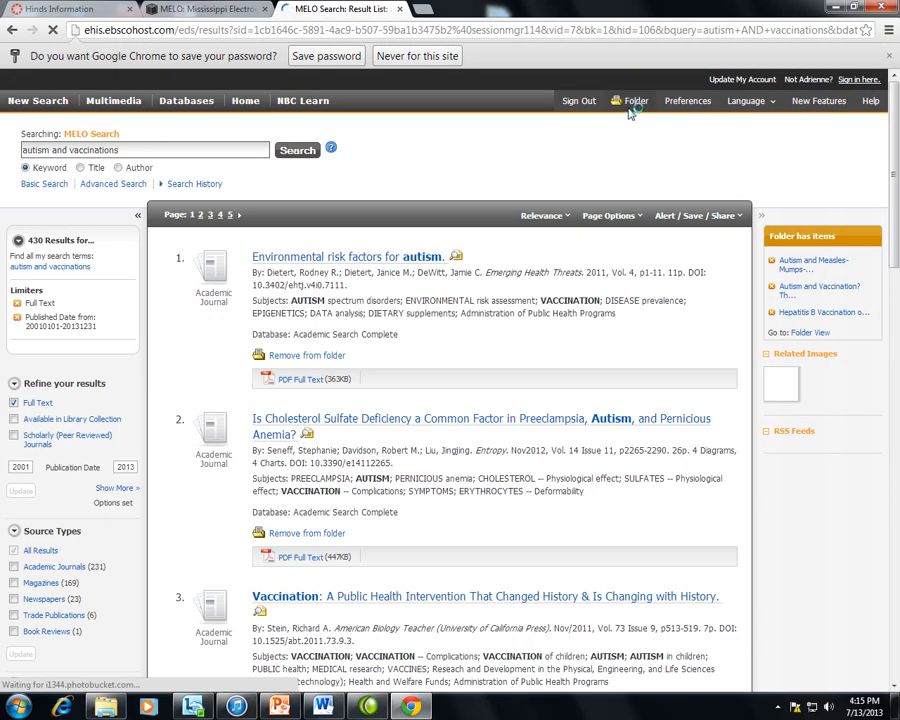
{"action": "left_click", "coordinate": [636, 100]}
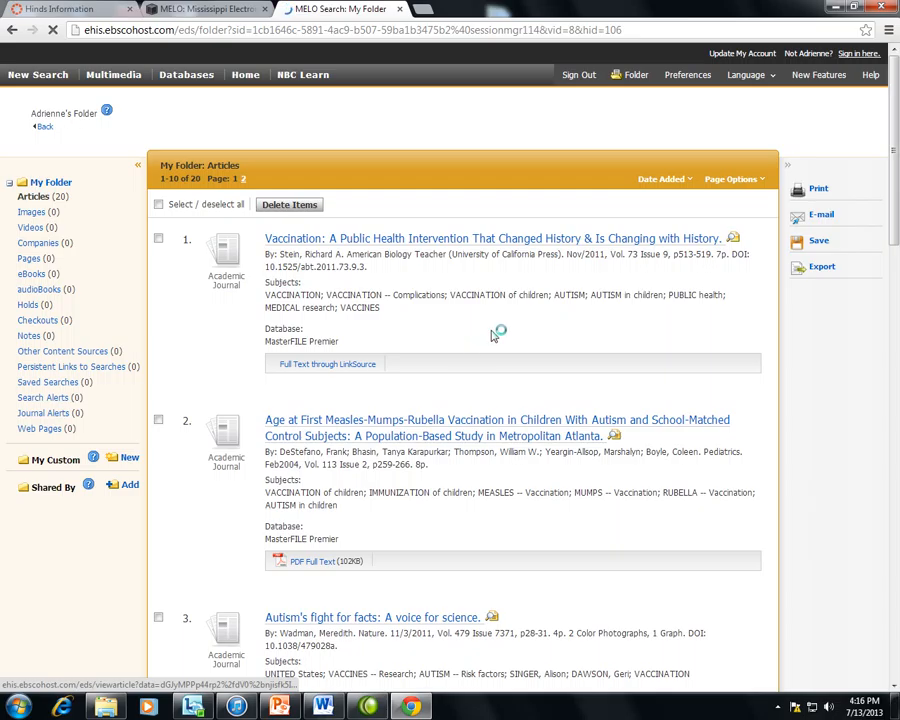
{"action": "mouse_move", "coordinate": [456, 348]}
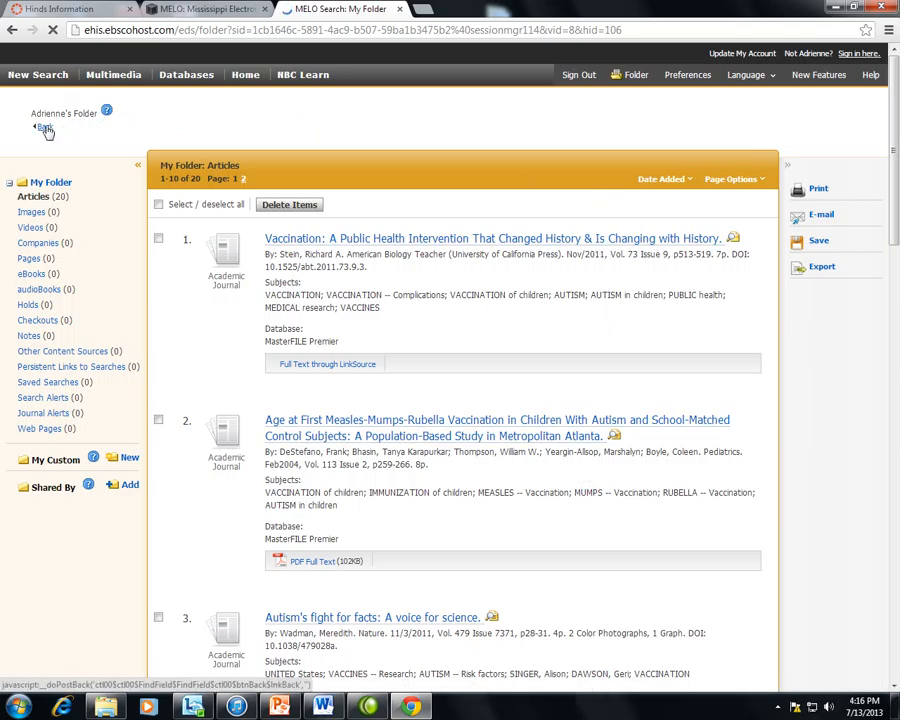
Step: Leave My Folder's articles list and return to the search results
{"action": "left_click", "coordinate": [44, 128]}
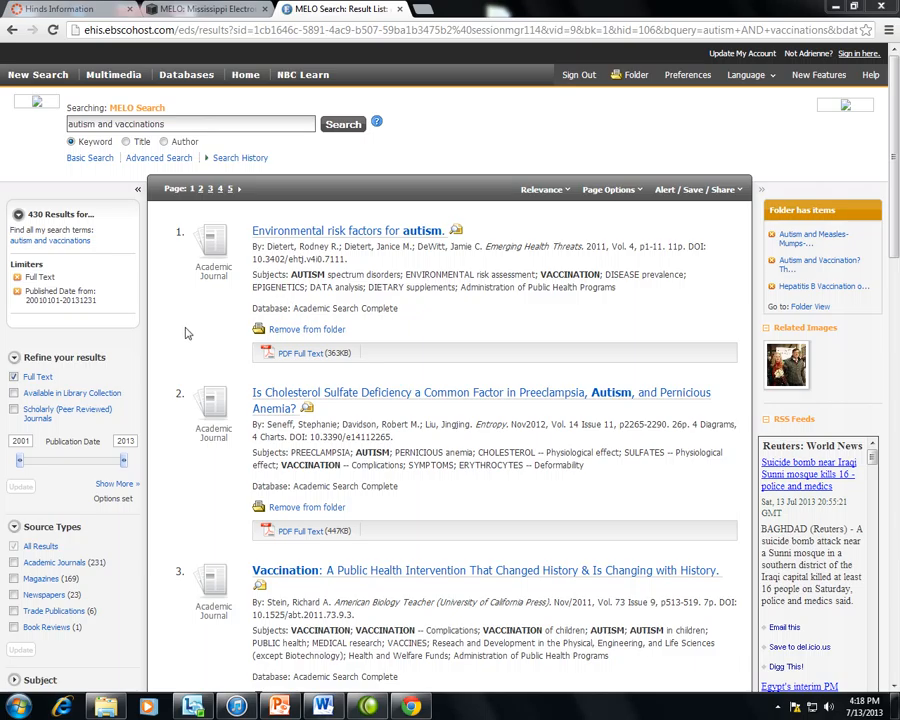
{"action": "mouse_move", "coordinate": [216, 296]}
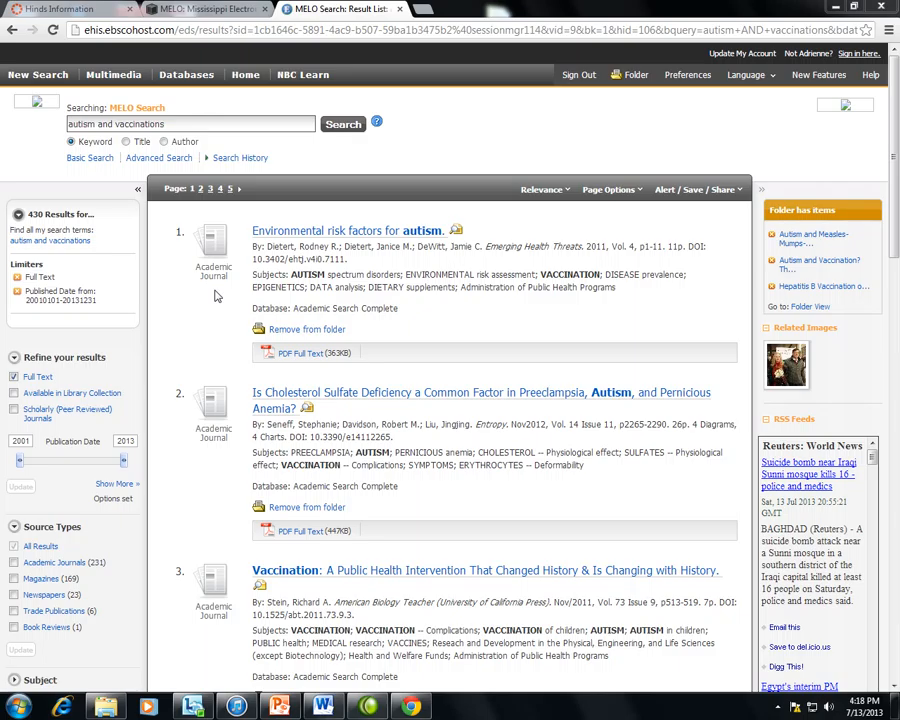
{"action": "mouse_move", "coordinate": [396, 264]}
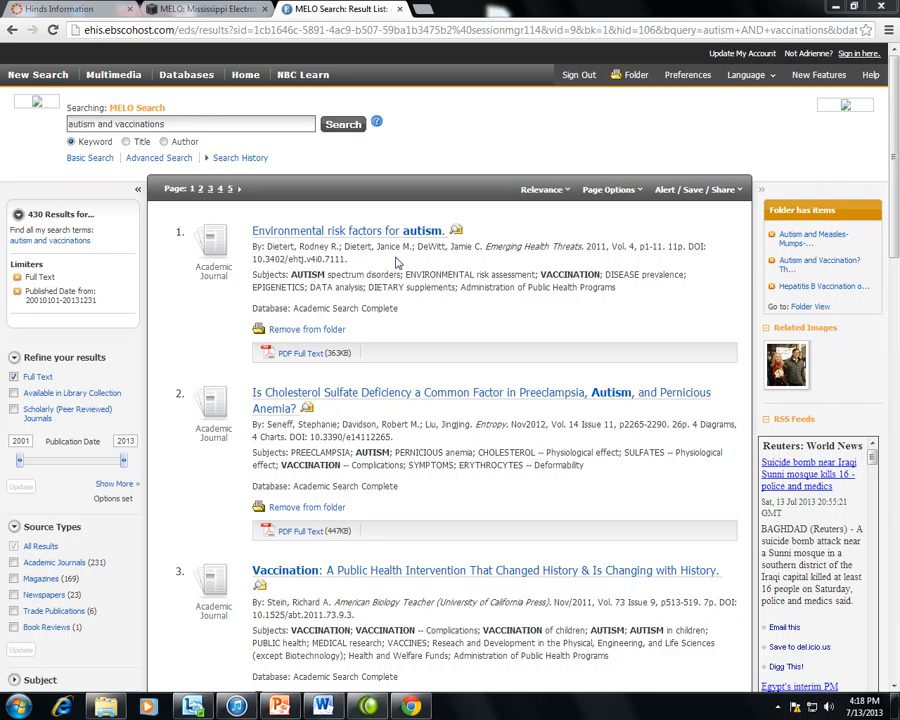
{"action": "mouse_move", "coordinate": [458, 238]}
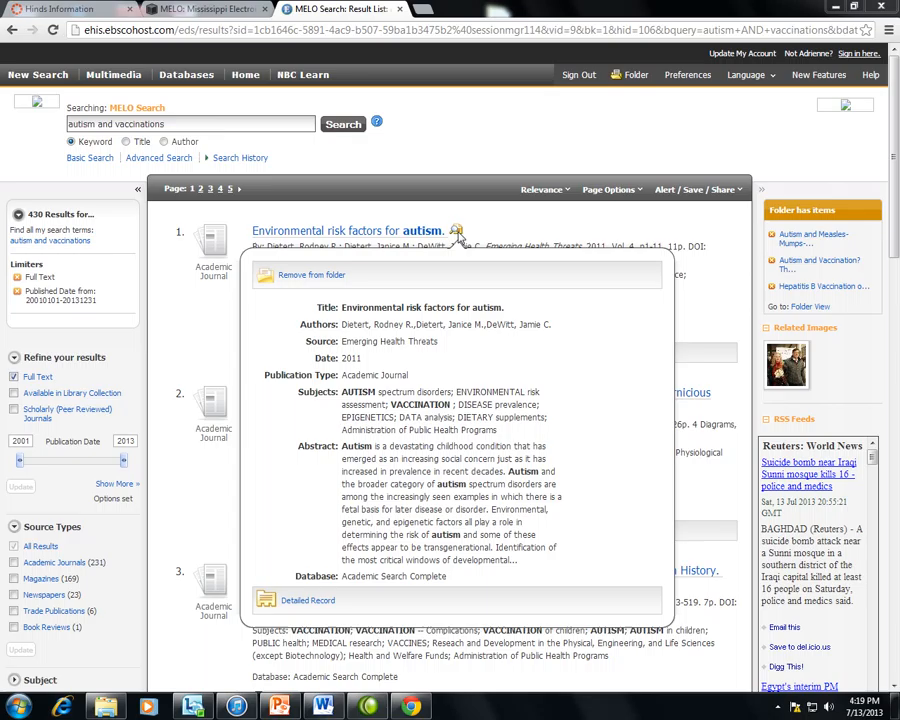
{"action": "mouse_move", "coordinate": [416, 244]}
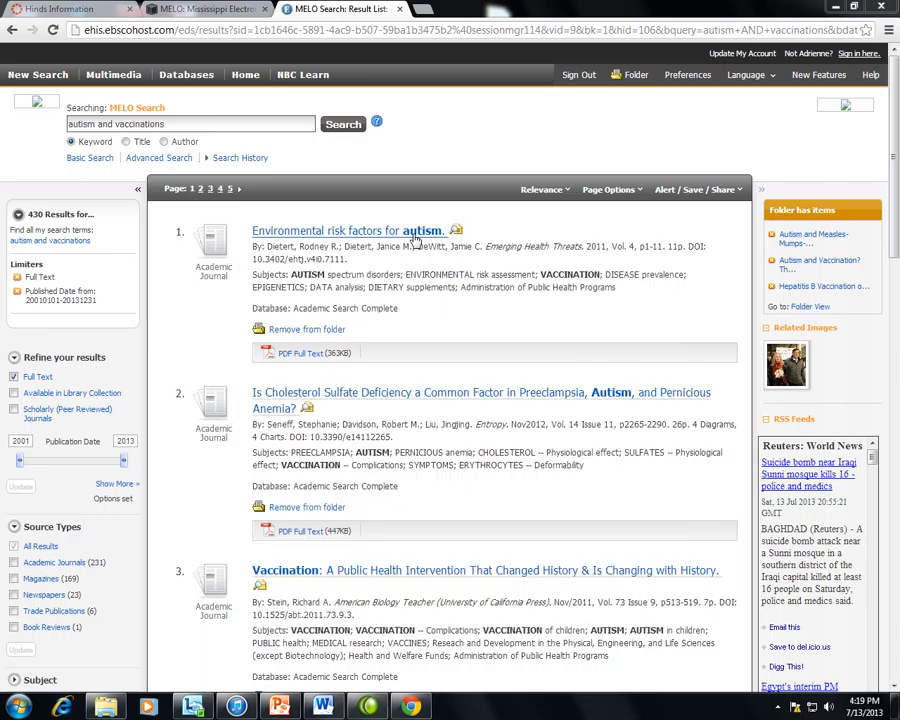
Step: Open the detailed record for 'Environmental risk factors for autism' from the results
{"action": "left_click", "coordinate": [348, 230]}
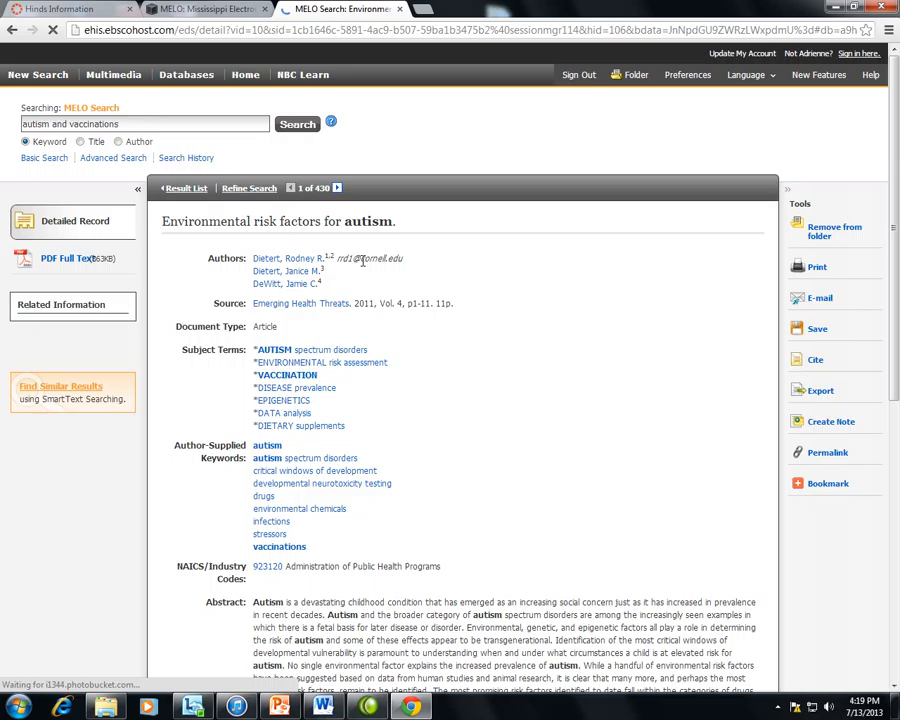
{"action": "mouse_move", "coordinate": [288, 258]}
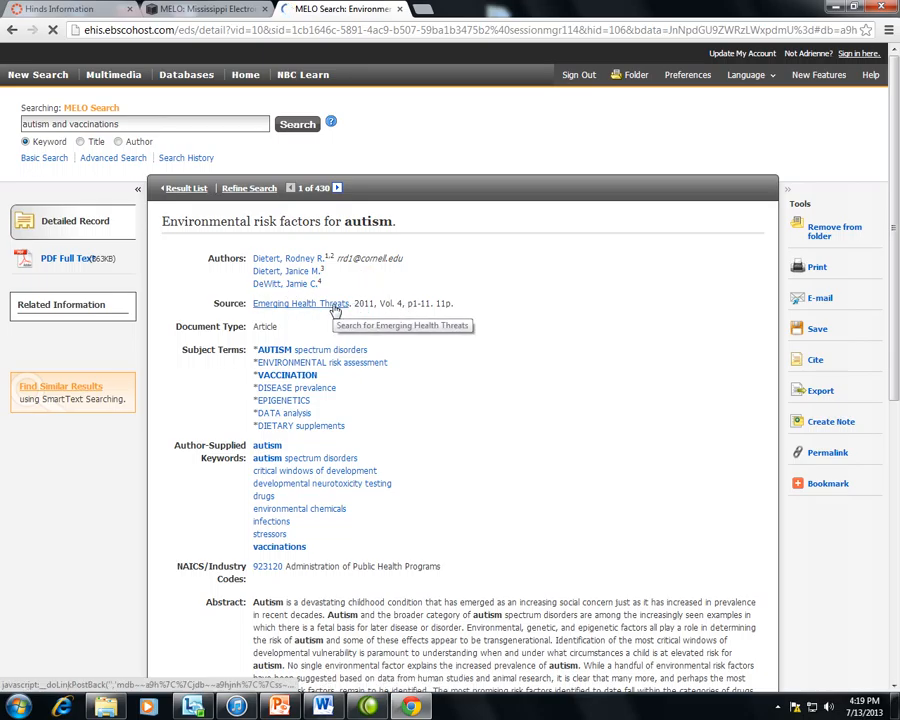
Step: View the Emerging Health Threats publication details from the record's Source field
{"action": "left_click", "coordinate": [300, 304]}
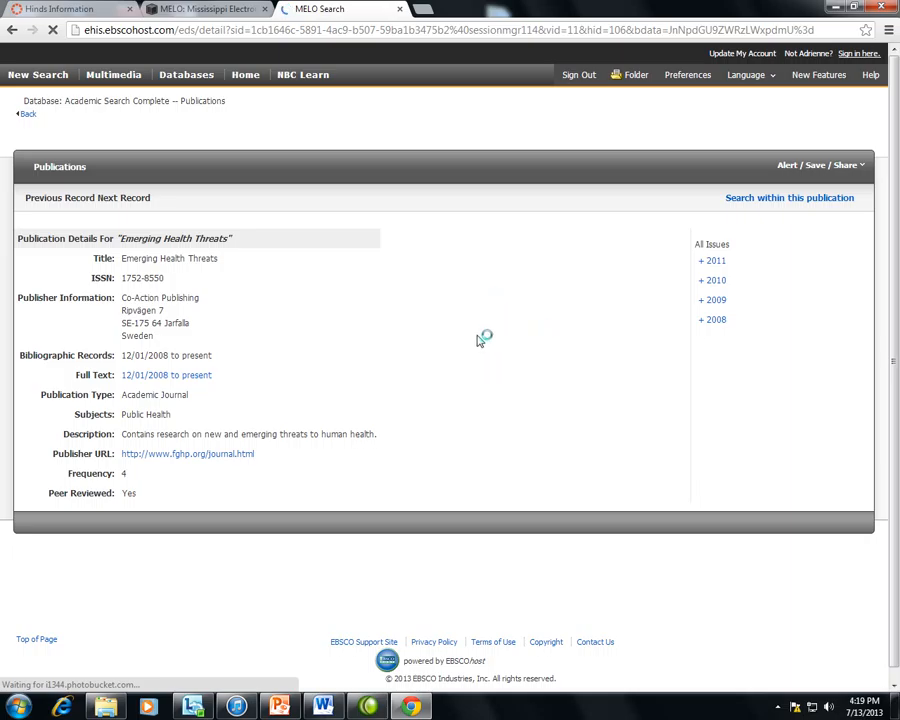
{"action": "mouse_move", "coordinate": [328, 284]}
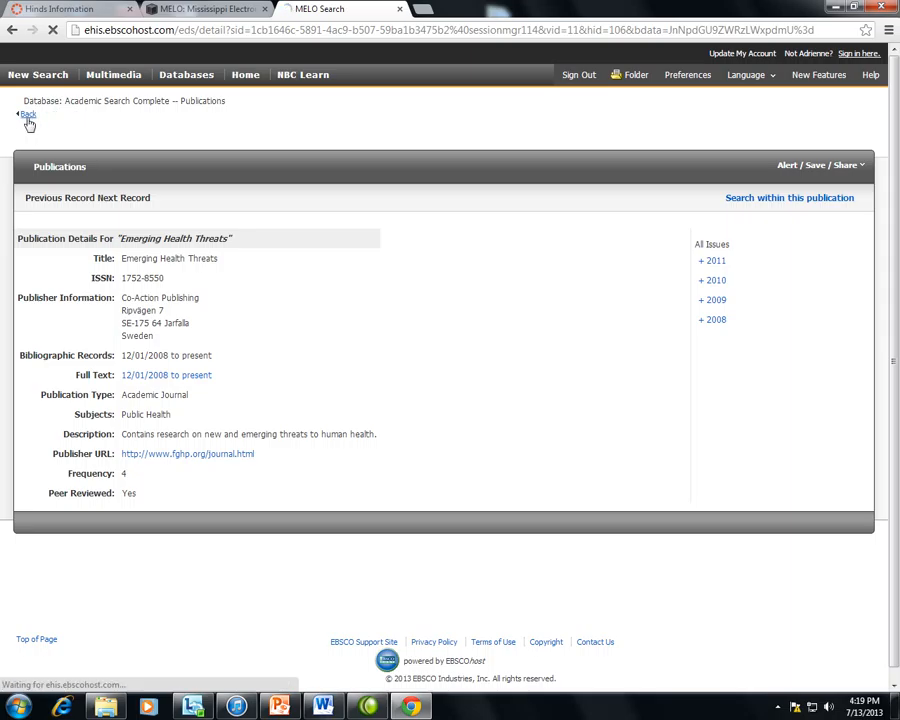
Step: Return to the article record and run a subject search for 'AUTISM spectrum disorders'
{"action": "left_click", "coordinate": [28, 114]}
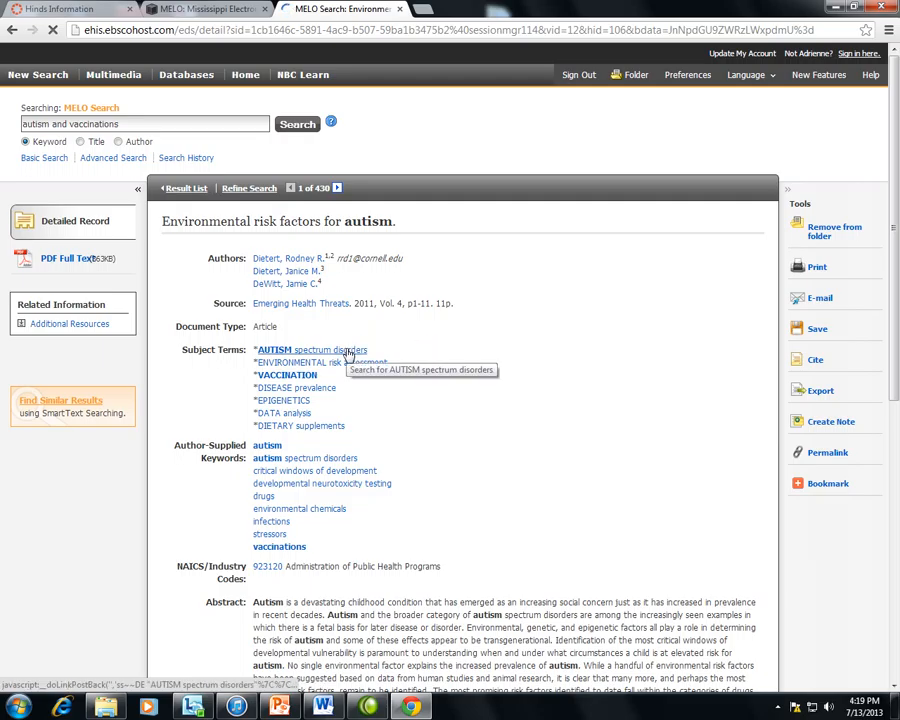
{"action": "left_click", "coordinate": [312, 348]}
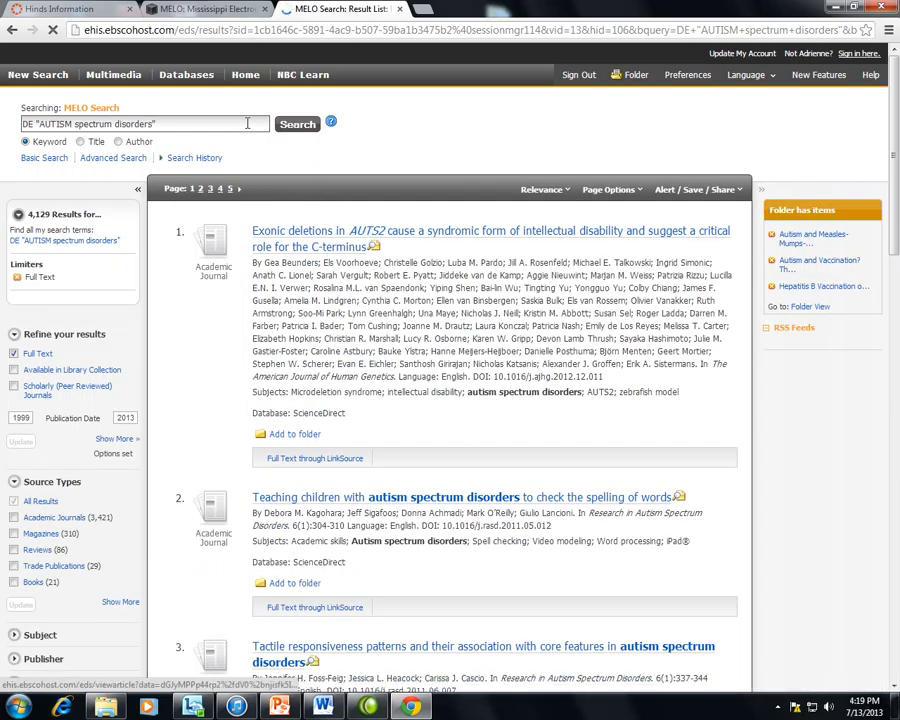
{"action": "left_click", "coordinate": [12, 30]}
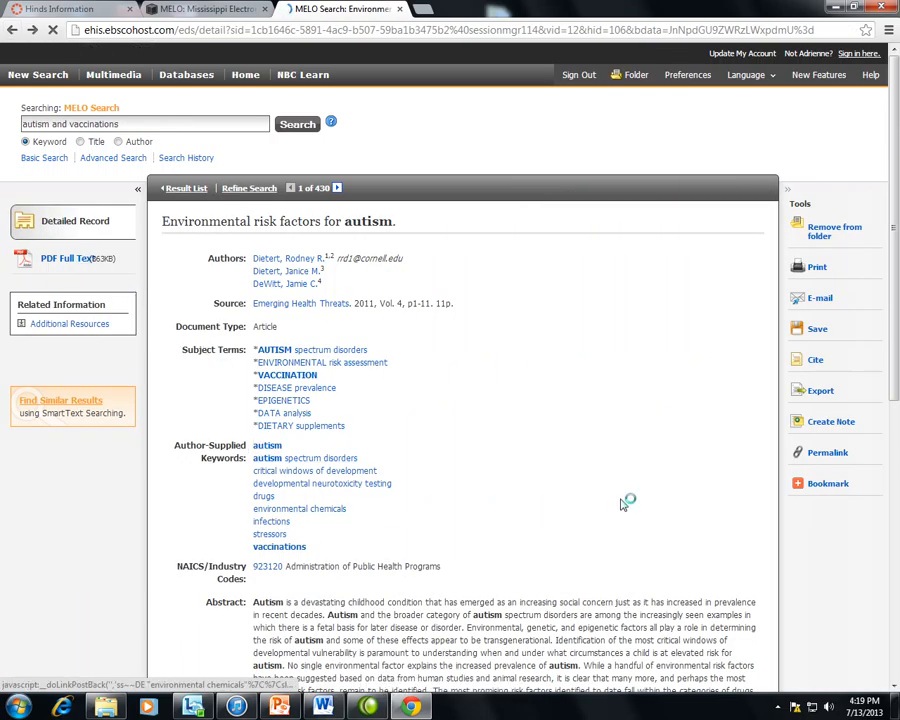
{"action": "scroll", "scroll_direction": "down", "scroll_amount": 3}
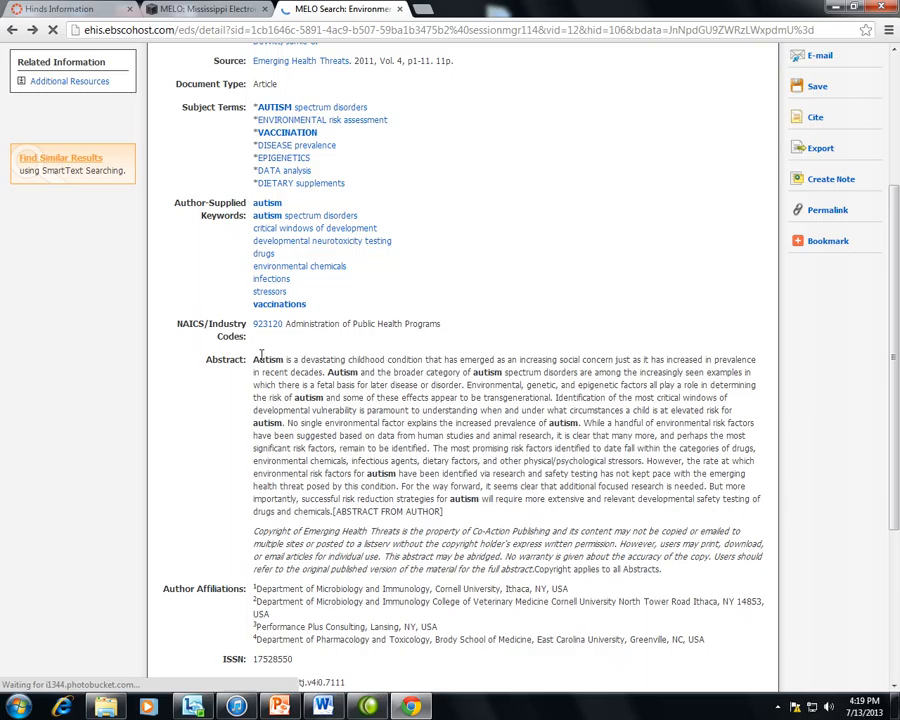
{"action": "mouse_move", "coordinate": [610, 432]}
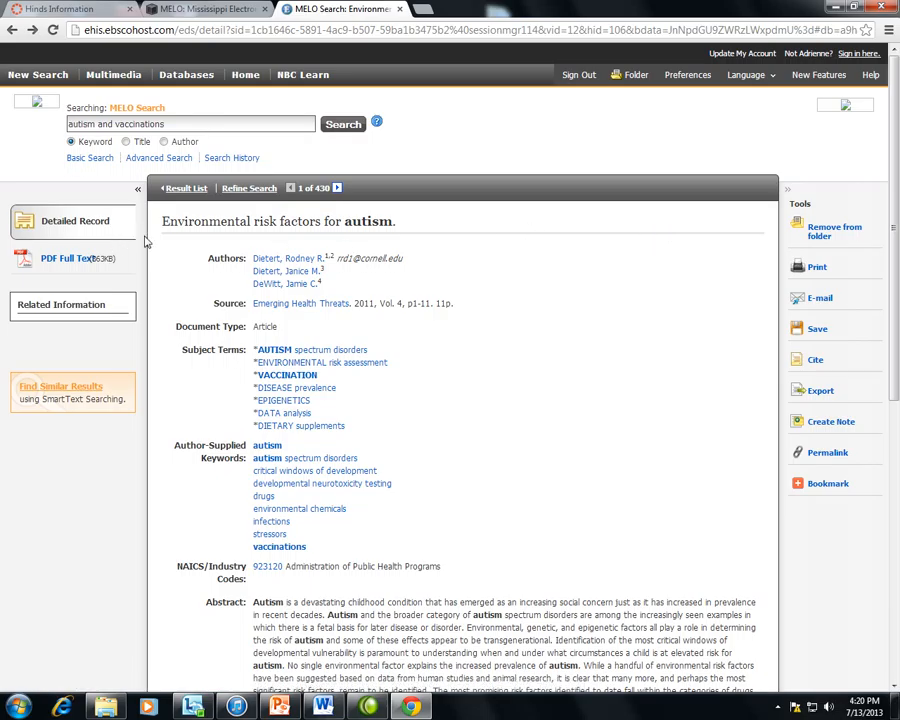
{"action": "mouse_move", "coordinate": [148, 242]}
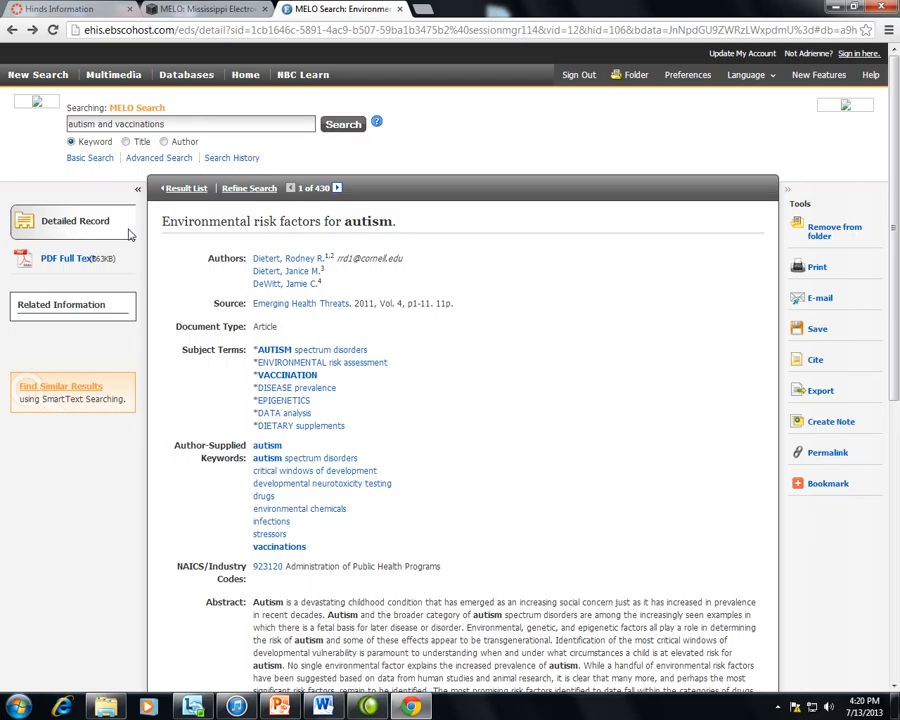
{"action": "mouse_move", "coordinate": [140, 228]}
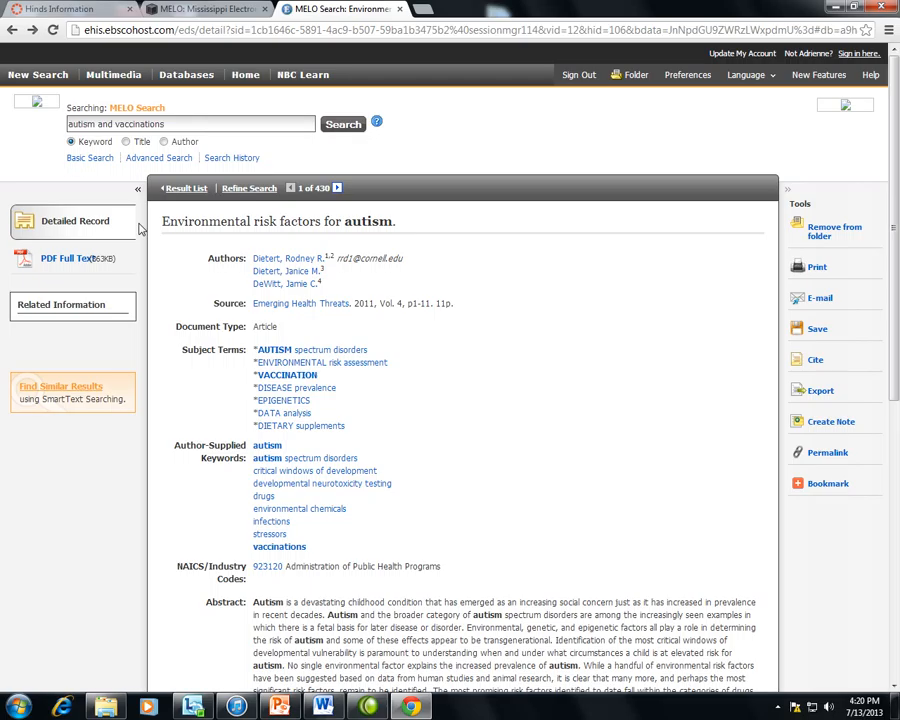
{"action": "mouse_move", "coordinate": [90, 244]}
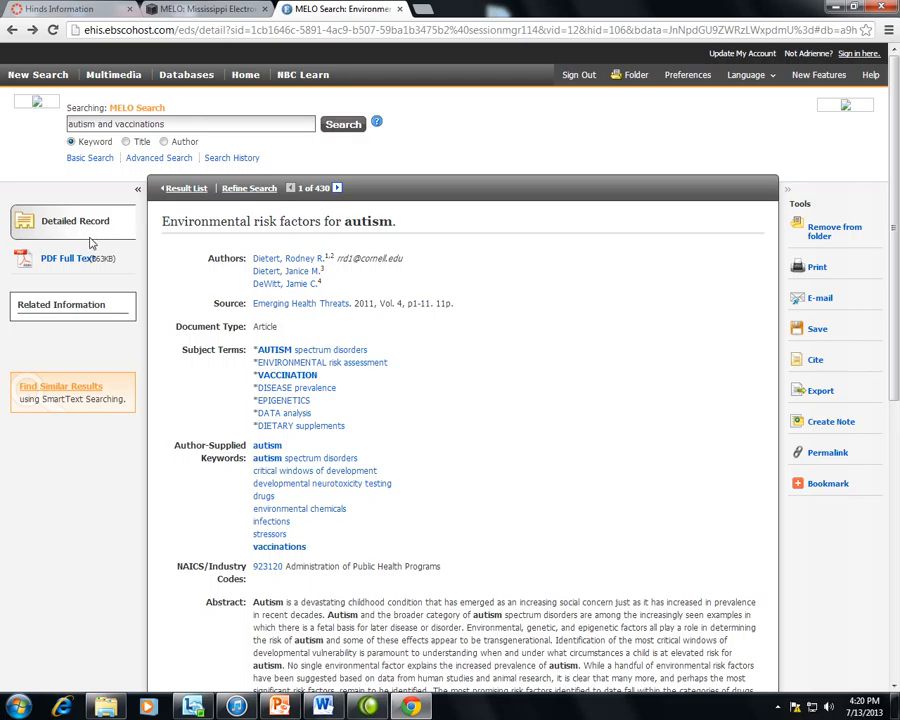
{"action": "left_click", "coordinate": [68, 258]}
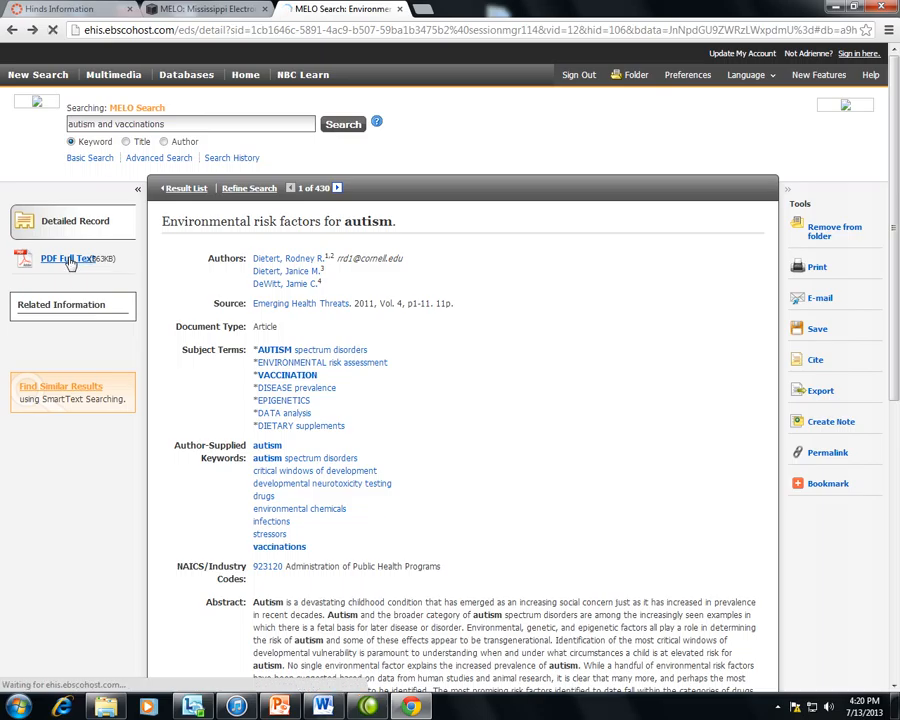
{"action": "left_click", "coordinate": [68, 258]}
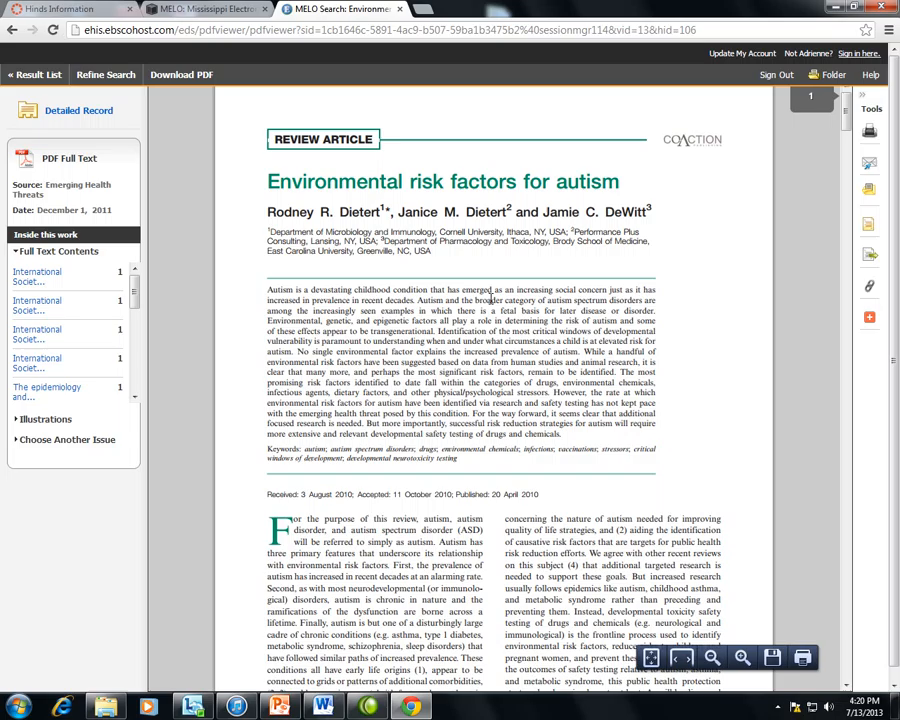
{"action": "mouse_move", "coordinate": [640, 486]}
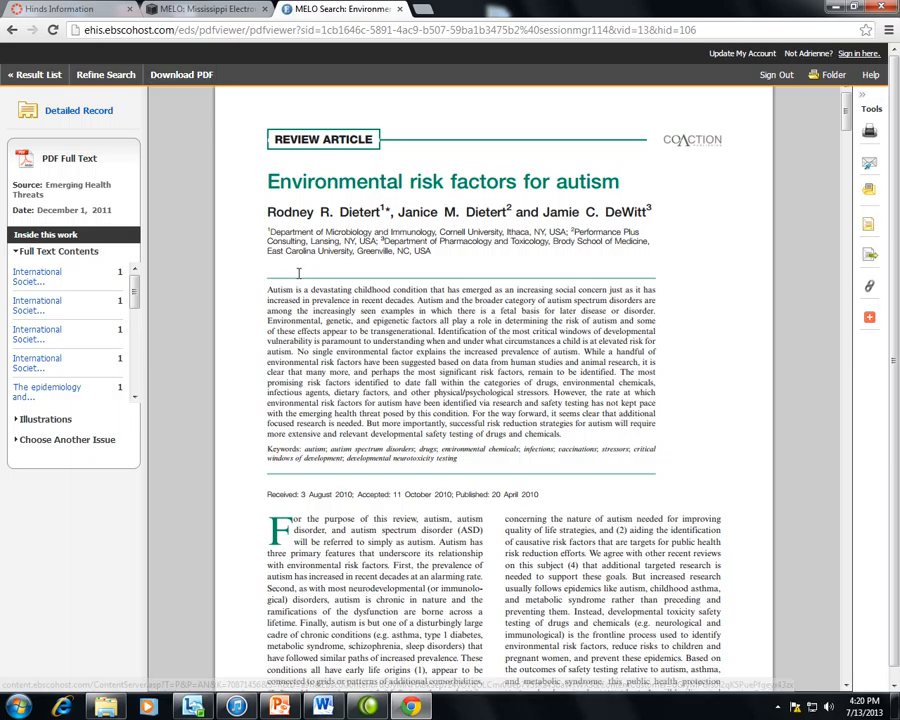
{"action": "mouse_move", "coordinate": [828, 204]}
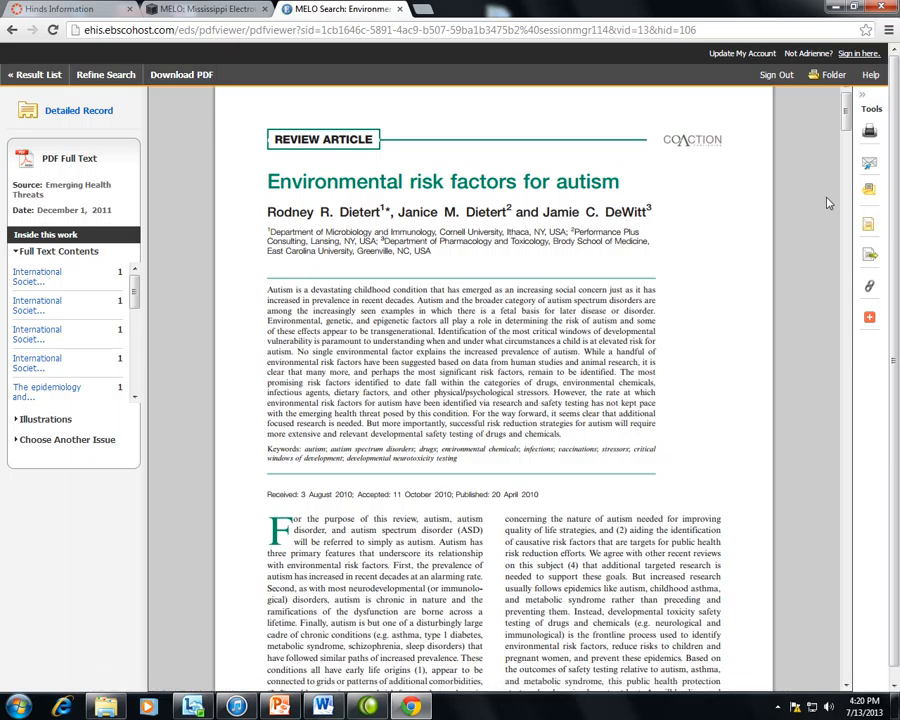
{"action": "mouse_move", "coordinate": [868, 164]}
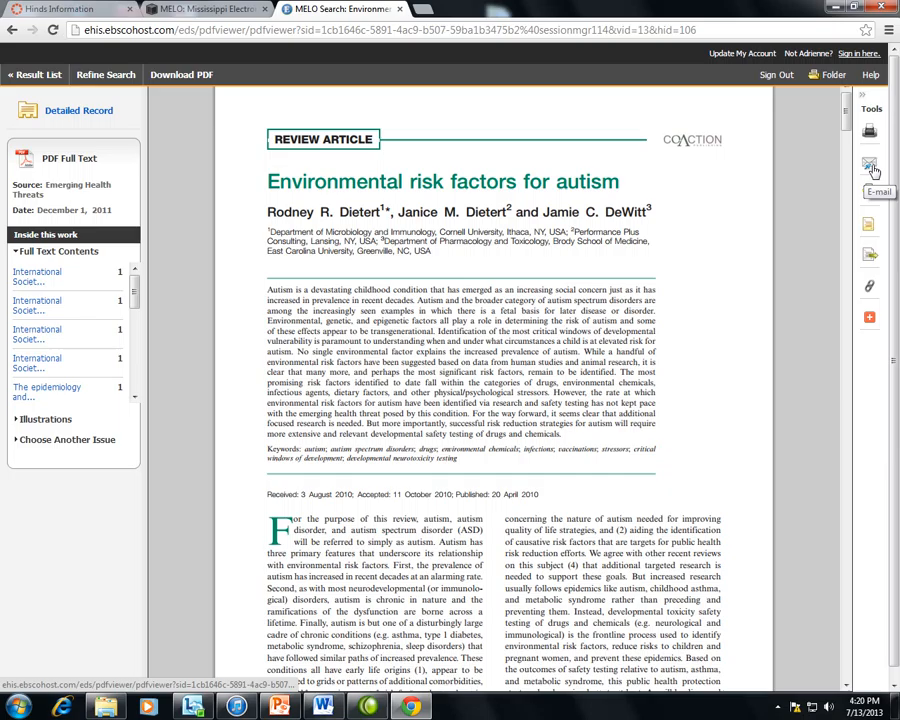
{"action": "mouse_move", "coordinate": [532, 138]}
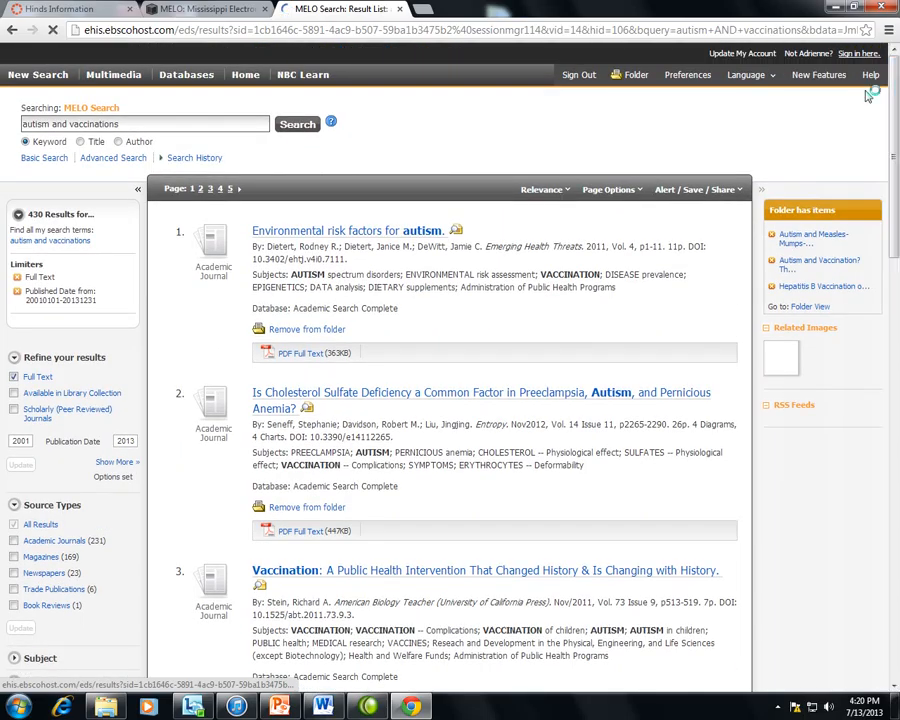
{"action": "mouse_move", "coordinate": [868, 74]}
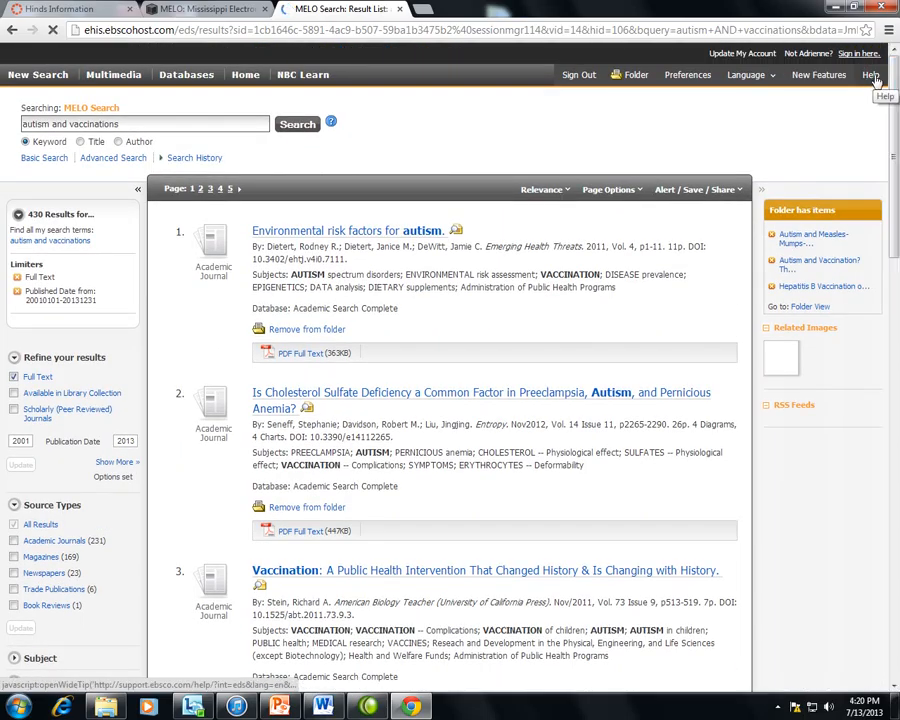